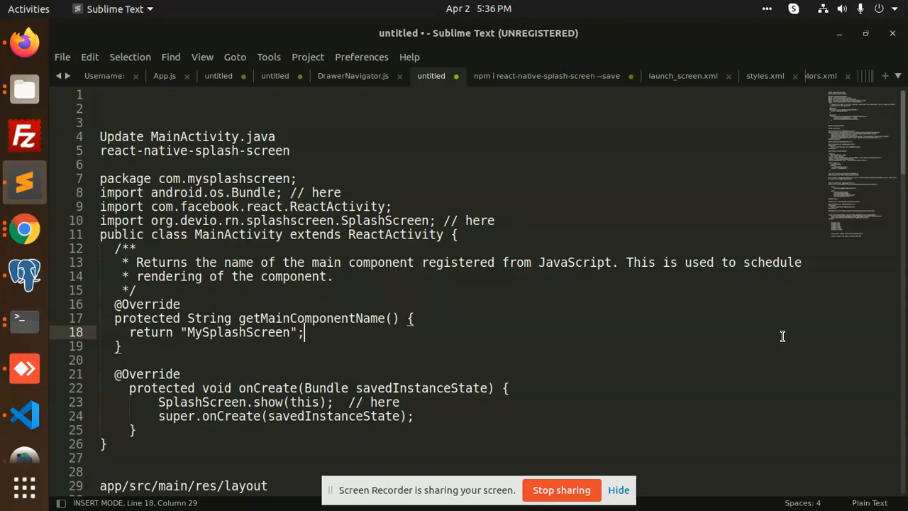
mouse_move(770, 334)
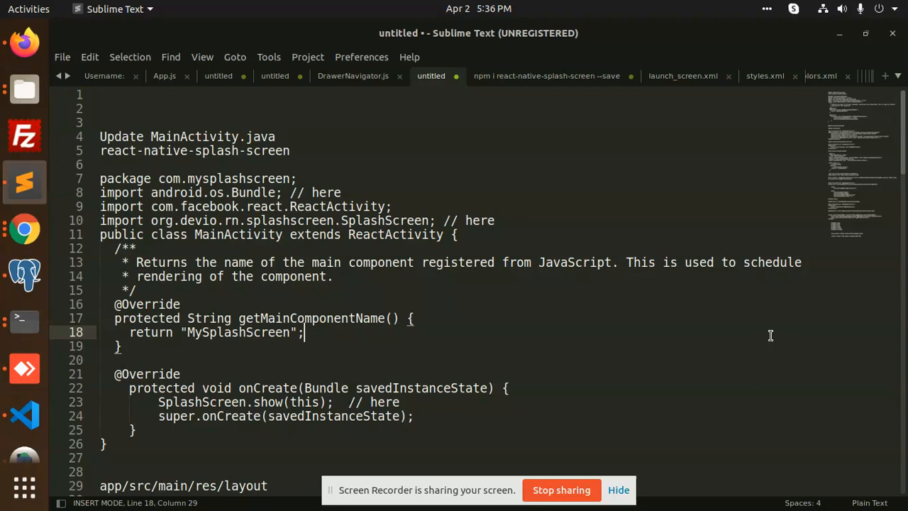
- Review the splash-screen notes, search the web for react-native-splash-screen and open its npm page
click(25, 368)
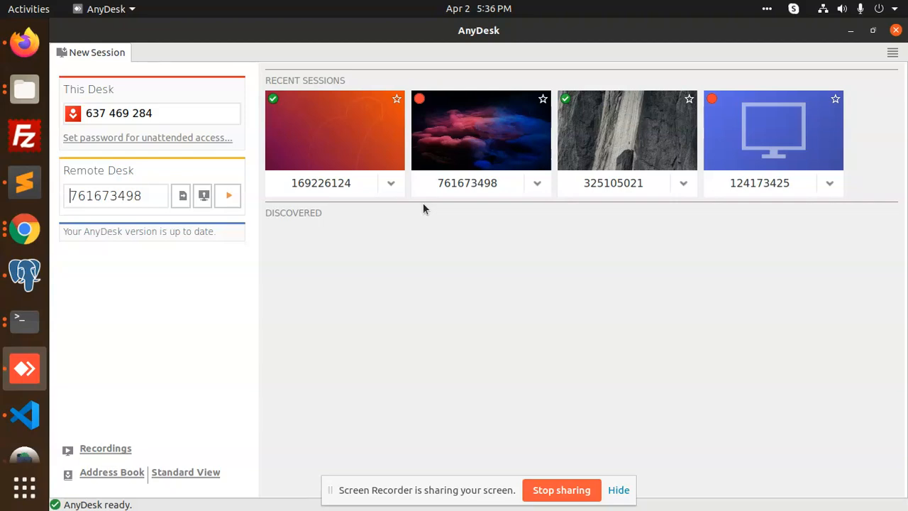
mouse_move(24, 181)
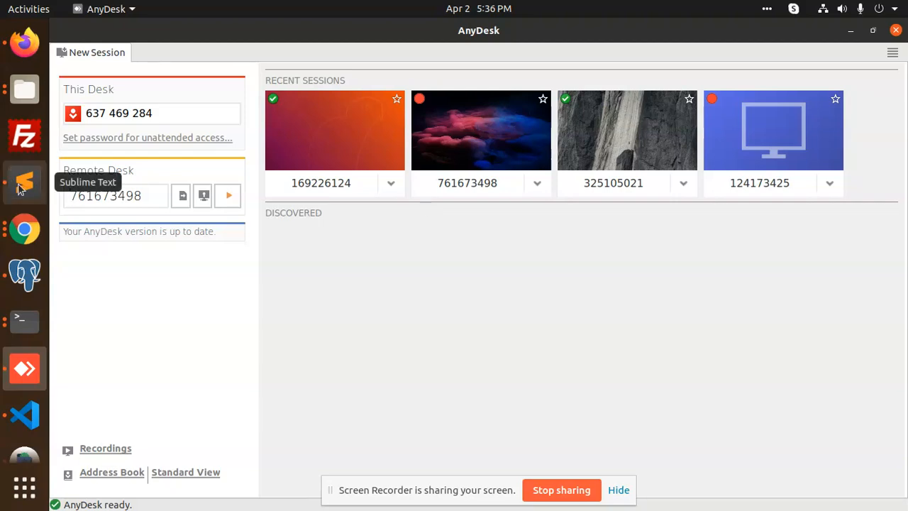
click(24, 181)
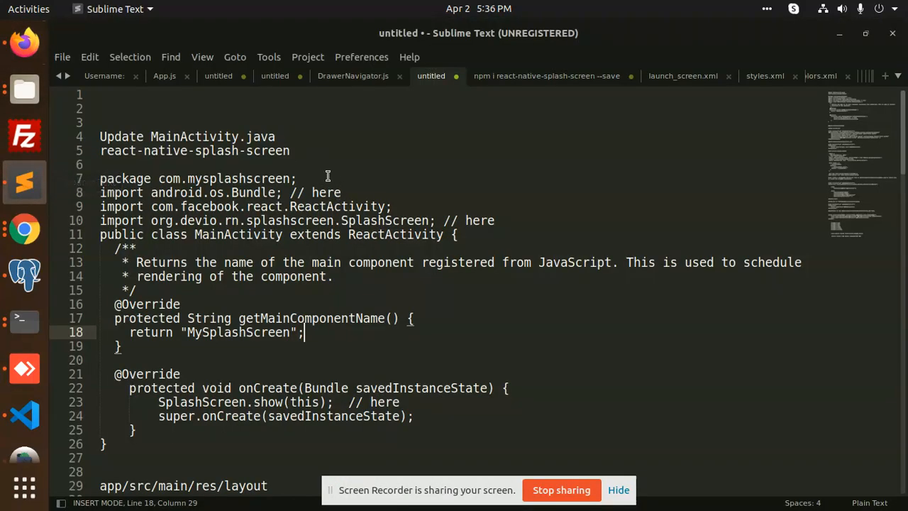
scroll(down, 3)
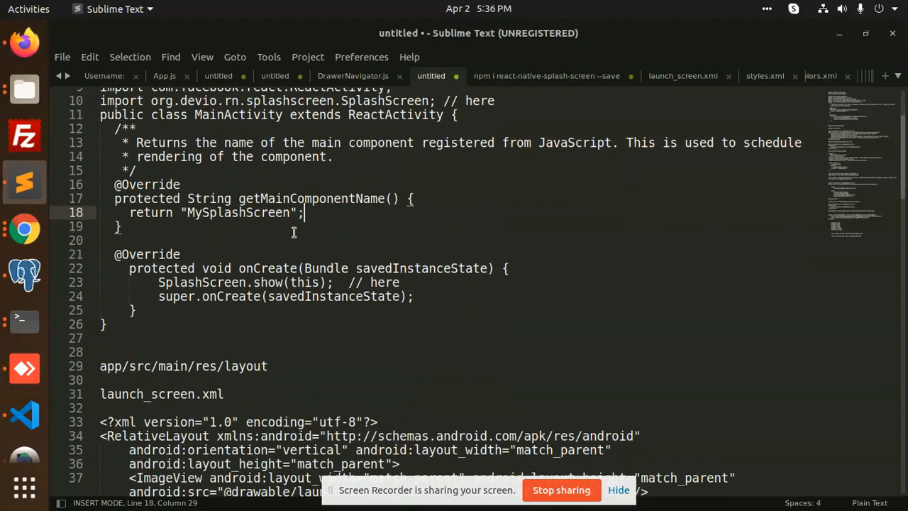
scroll(down, 3)
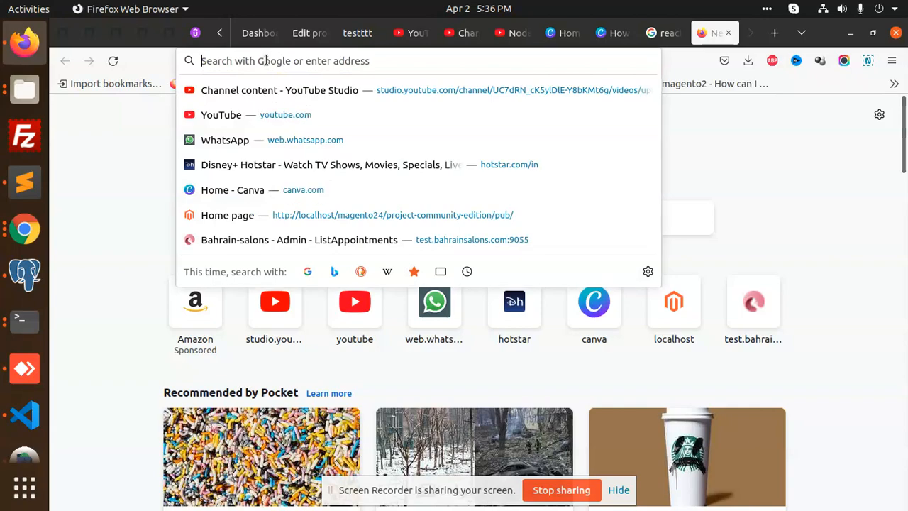
key(Return)
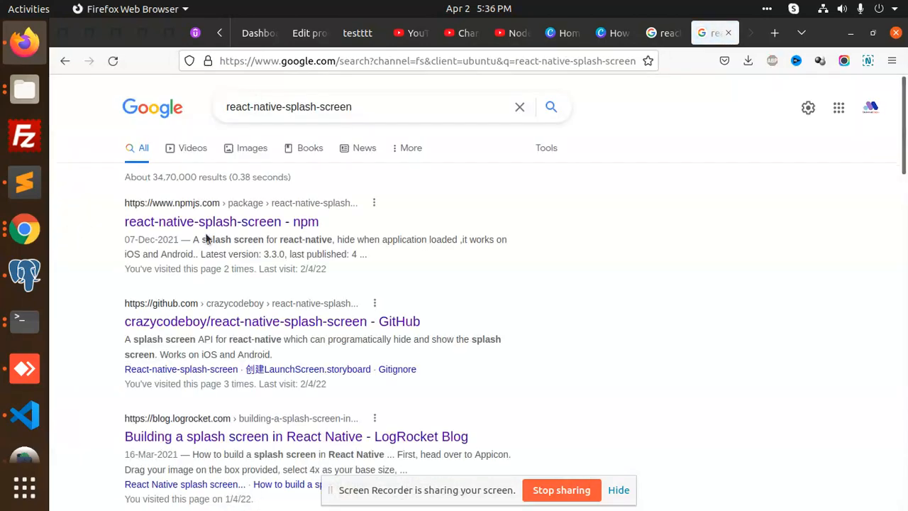
click(221, 221)
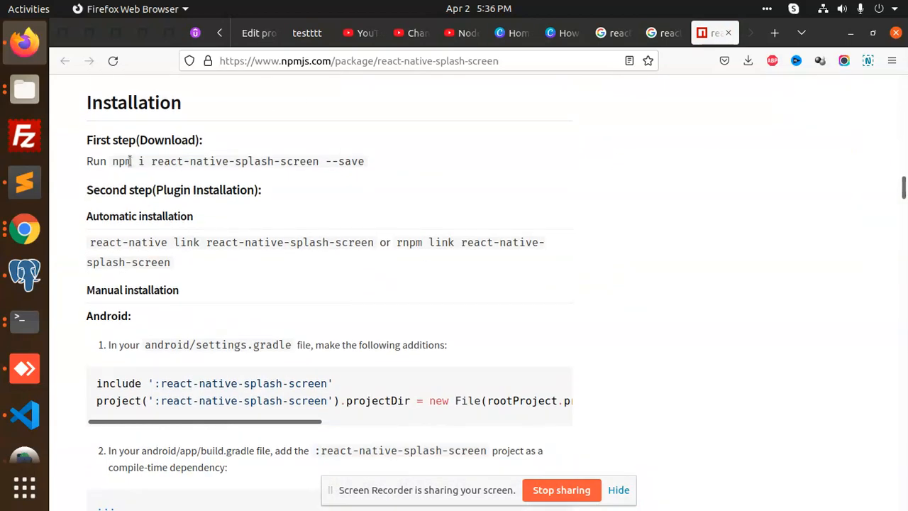
- Pick out the npm install and link commands, then reach the Manual installation settings.gradle step
double_click(238, 161)
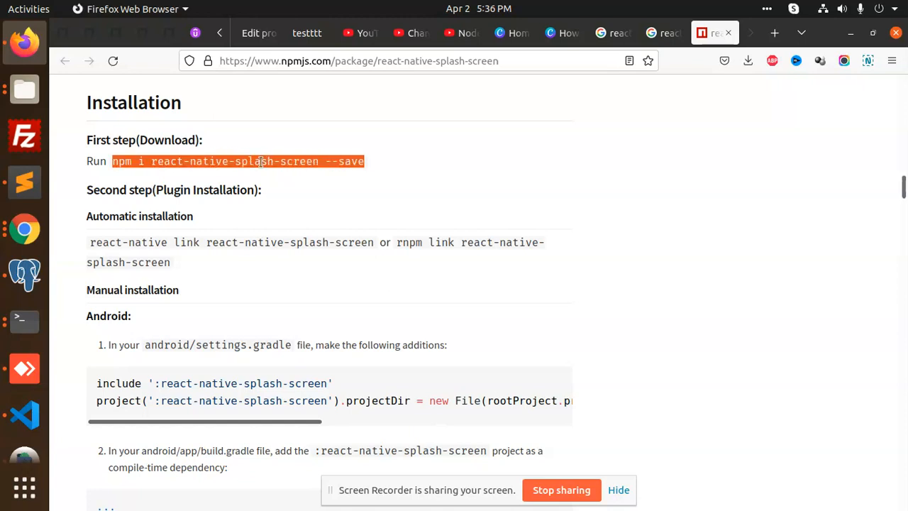
double_click(298, 162)
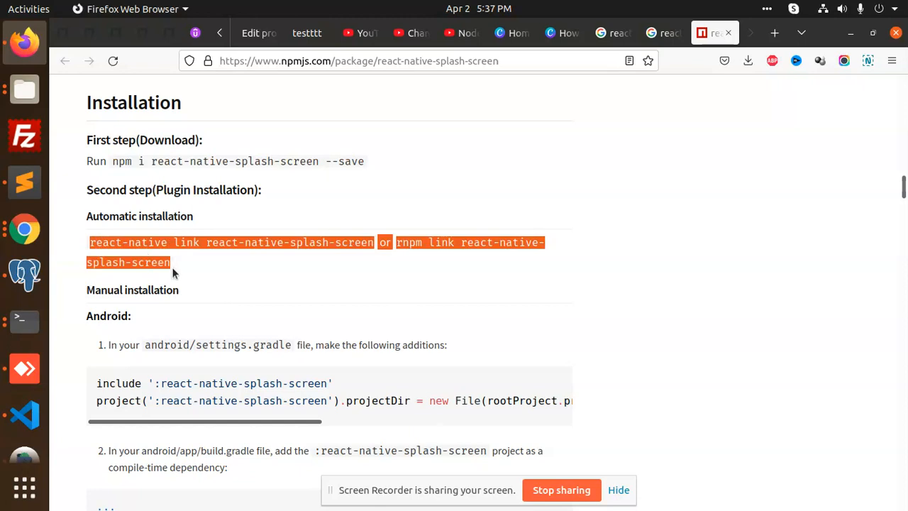
mouse_move(190, 269)
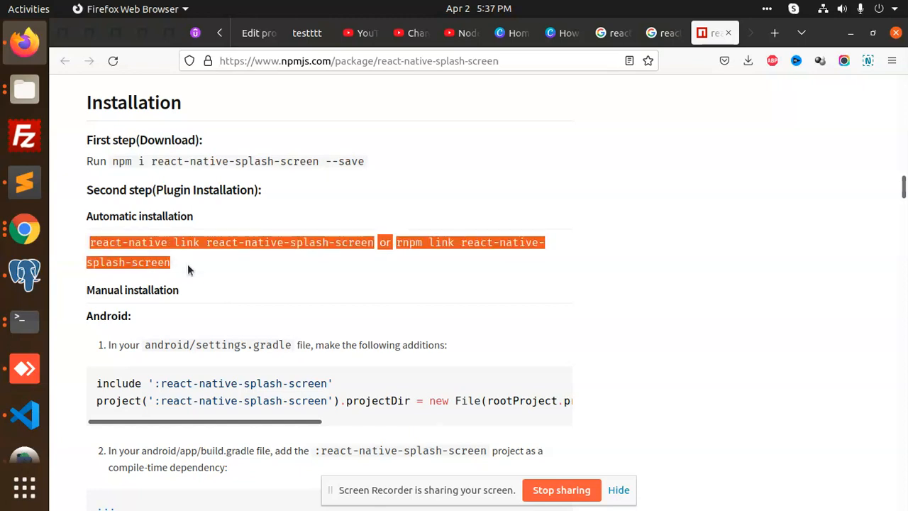
scroll(down, 3)
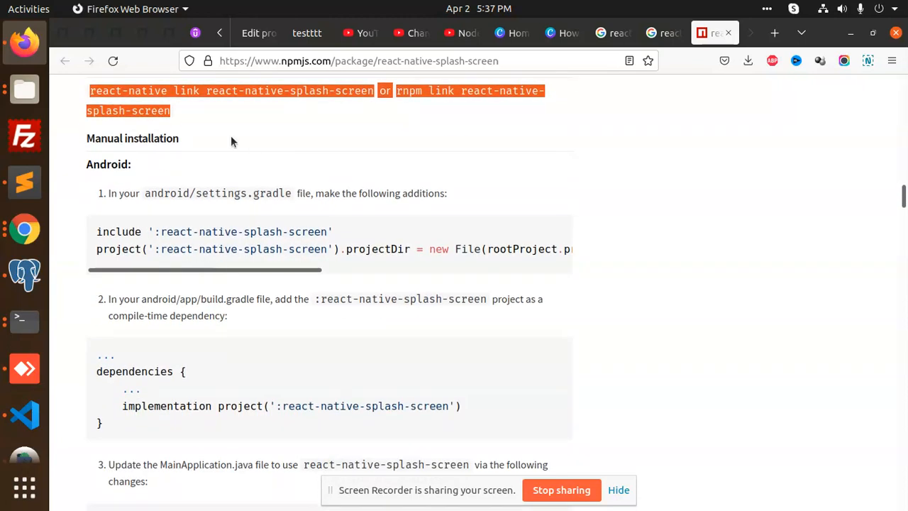
double_click(106, 165)
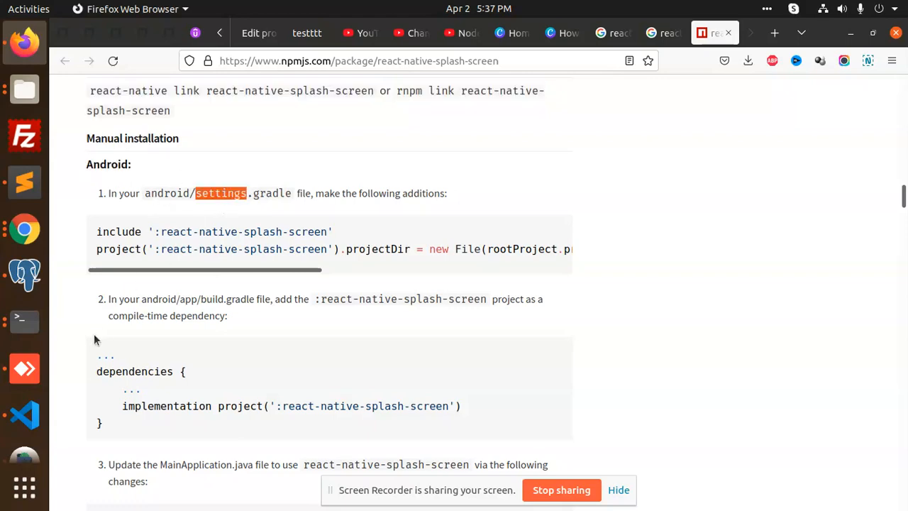
- Open settings.gradle in VS Code and check its react-native-splash-screen include lines
click(24, 415)
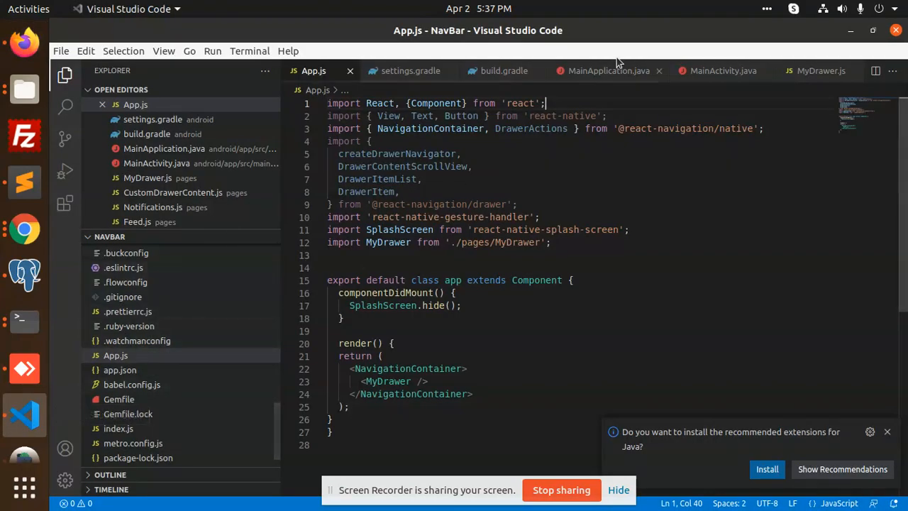
click(410, 70)
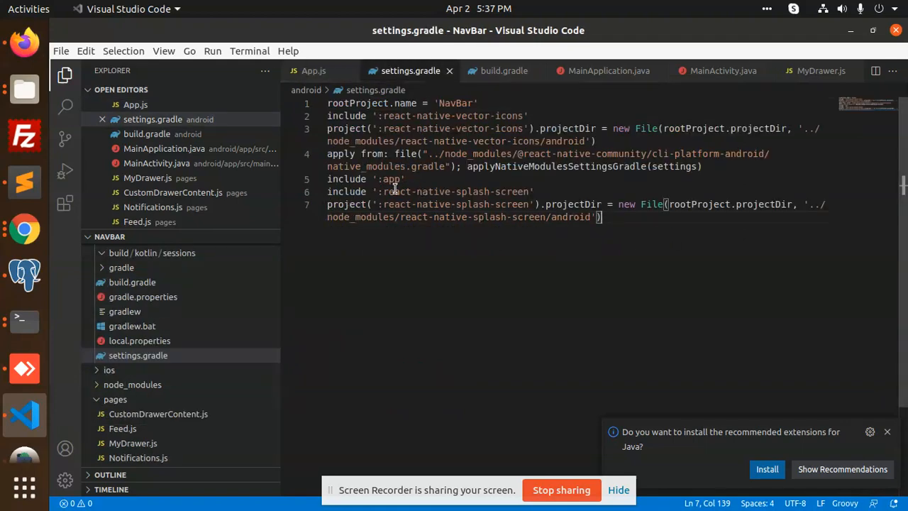
double_click(471, 204)
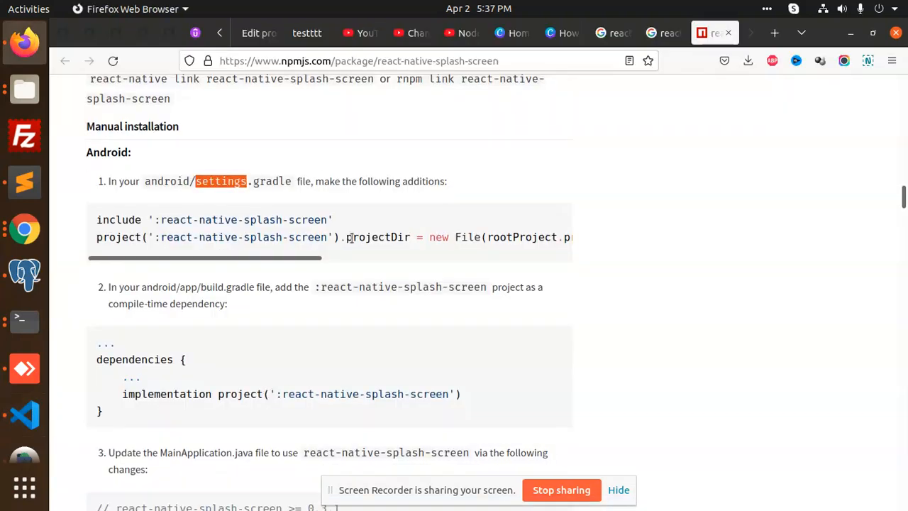
- Scroll the npm guide to the build.gradle dependency and MainApplication.java steps
scroll(down, 3)
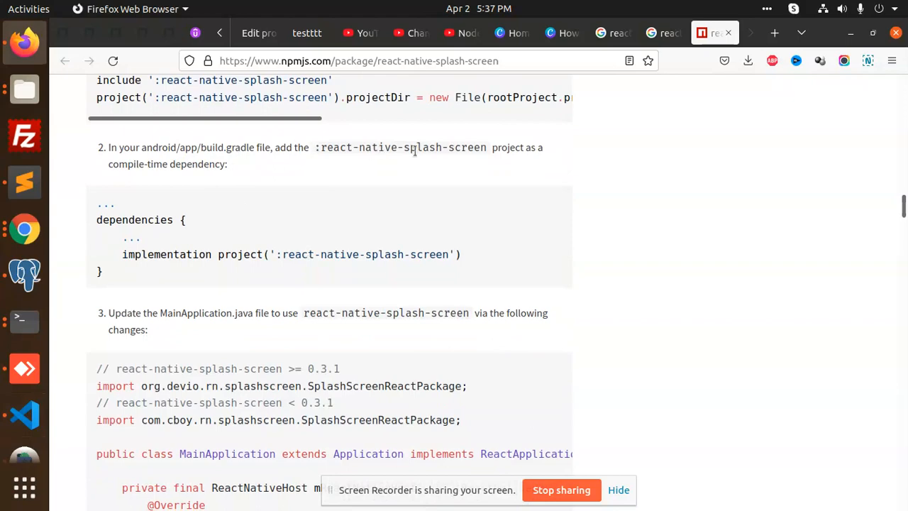
mouse_move(278, 162)
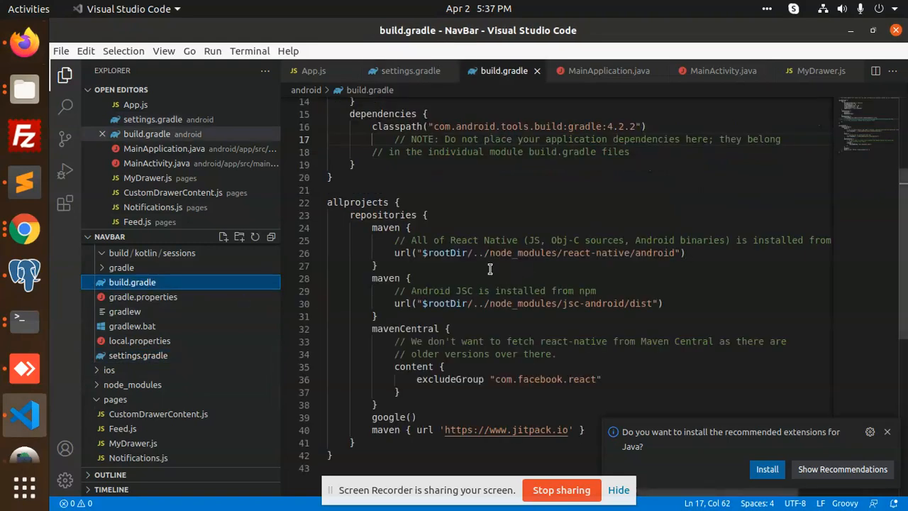
- Review the top-level build.gradle buildscript ext versions and classpath dependency in VS Code
scroll(up, 3)
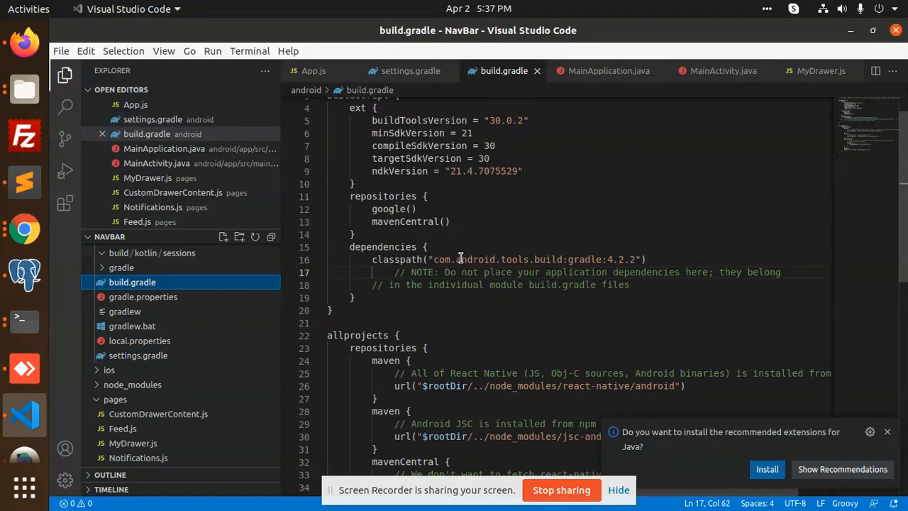
scroll(up, 3)
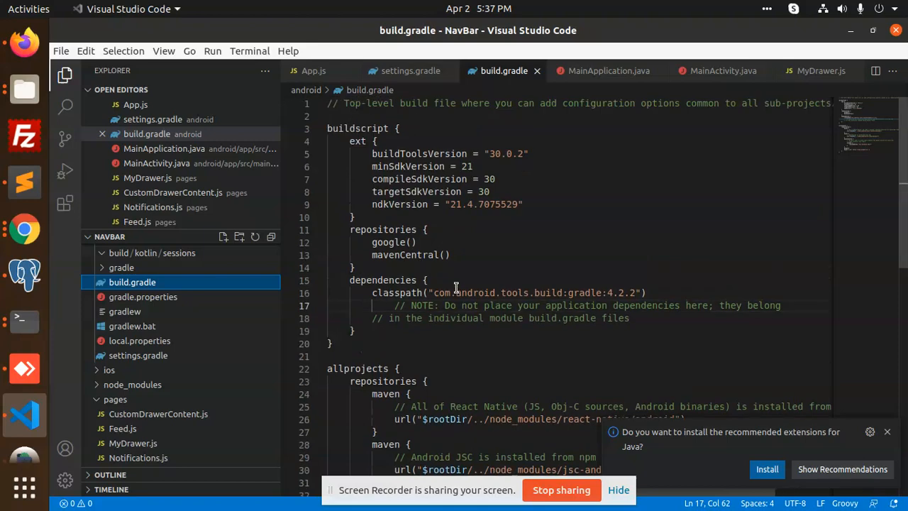
mouse_move(519, 265)
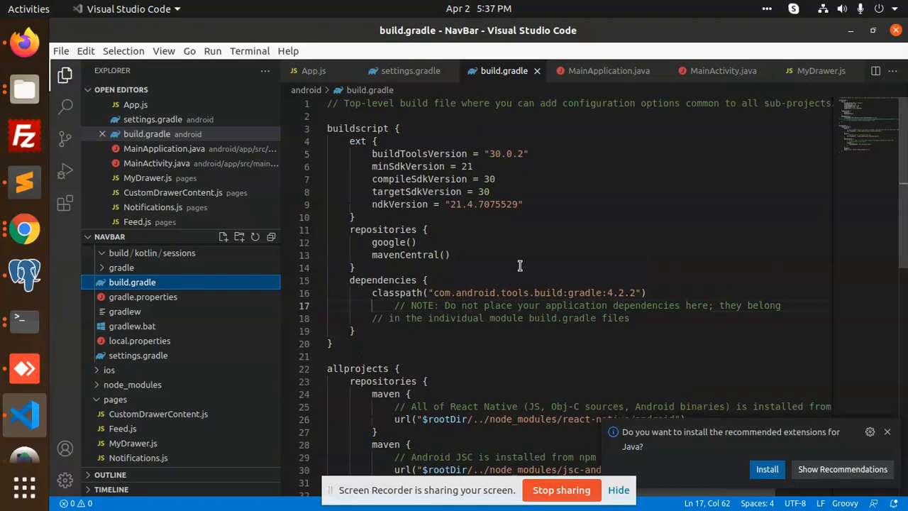
scroll(down, 3)
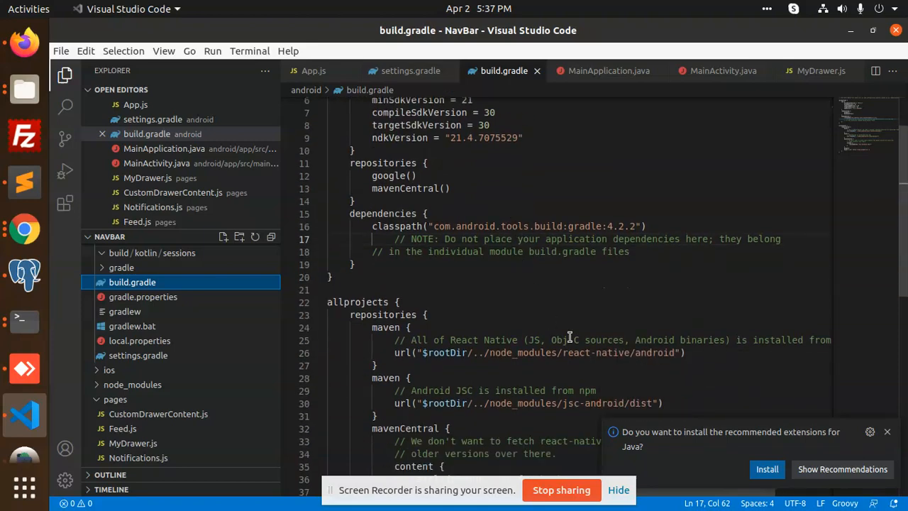
scroll(down, 3)
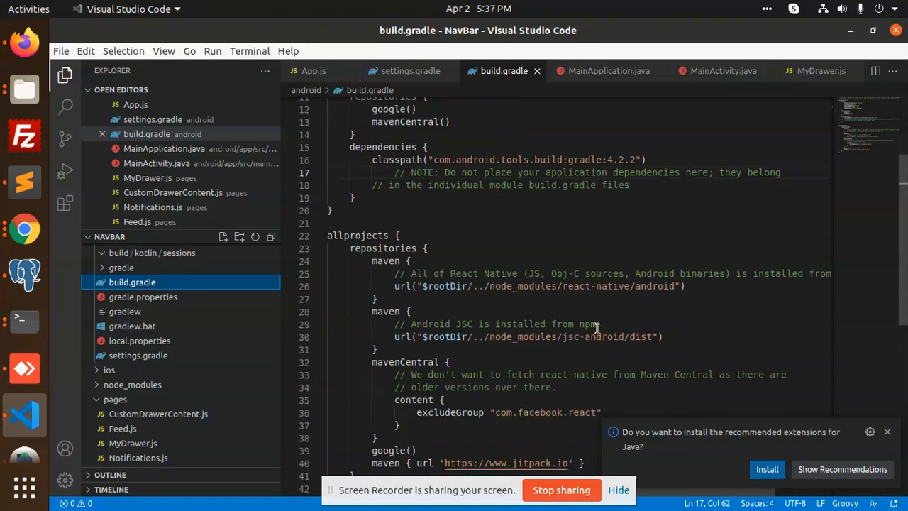
scroll(up, 3)
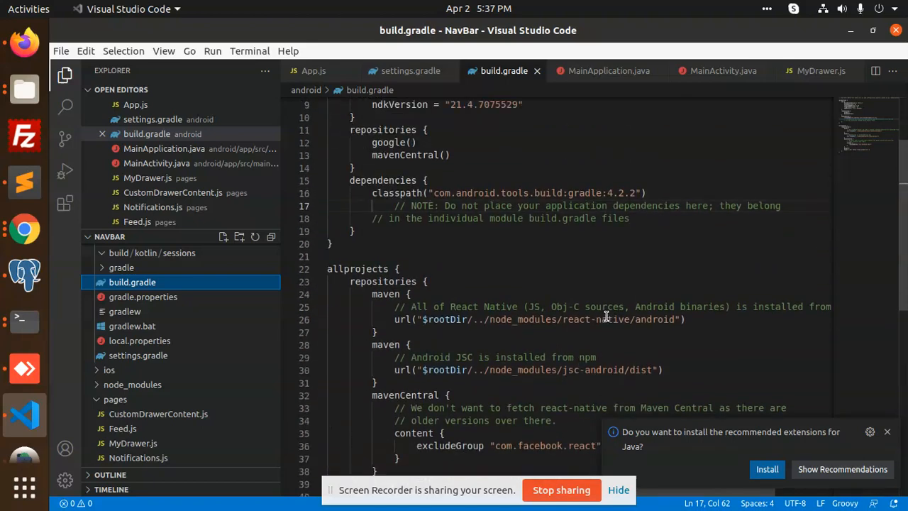
scroll(up, 3)
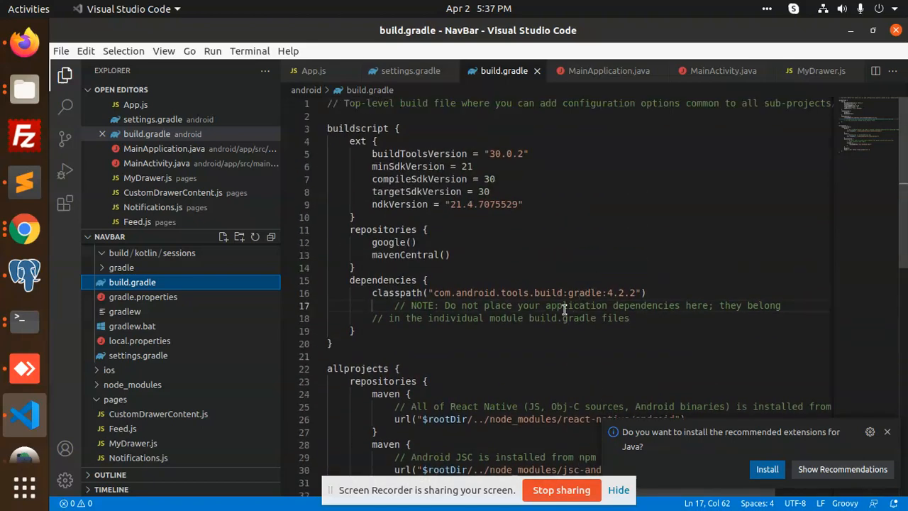
mouse_move(617, 287)
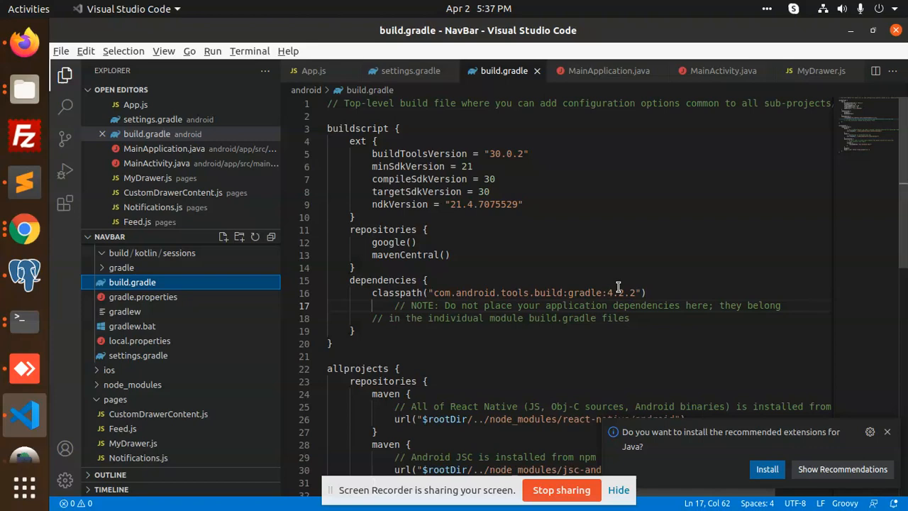
mouse_move(663, 329)
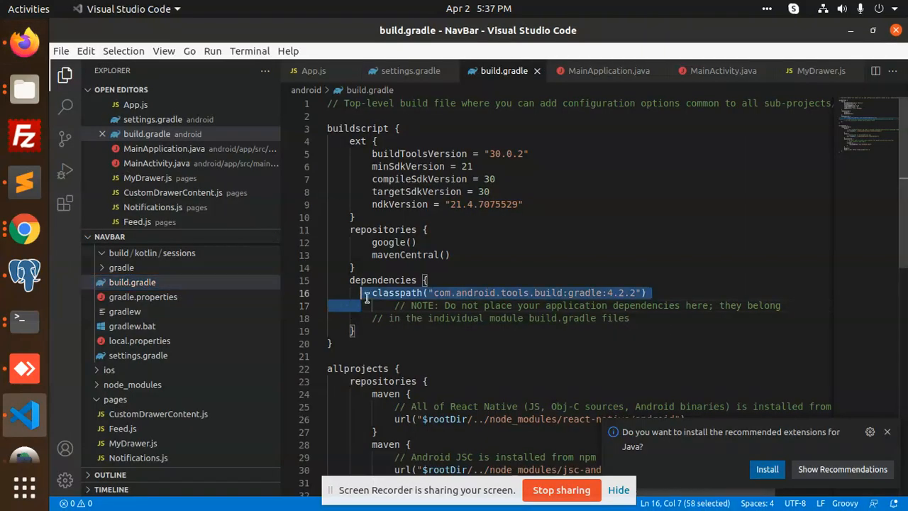
click(665, 292)
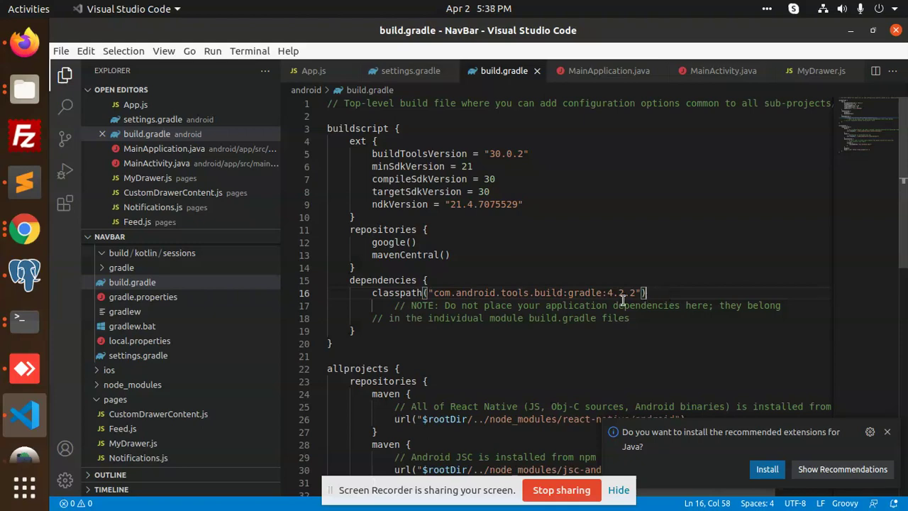
mouse_move(580, 292)
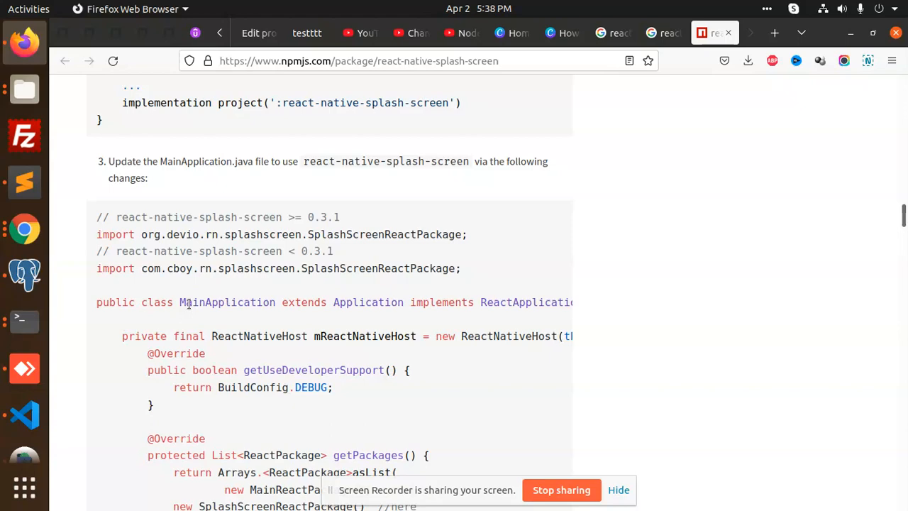
click(26, 414)
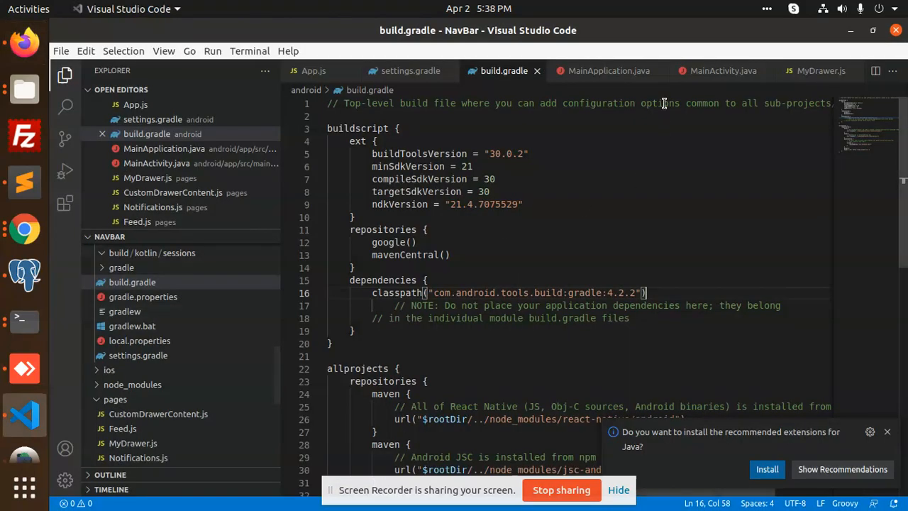
- Verify MainApplication.java imports SplashScreenReactPackage and adds it to getPackages
click(607, 71)
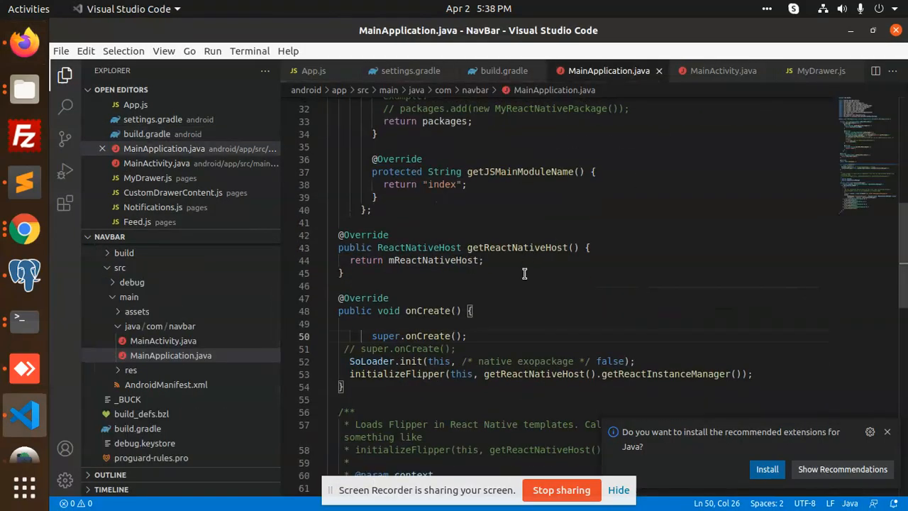
scroll(up, 3)
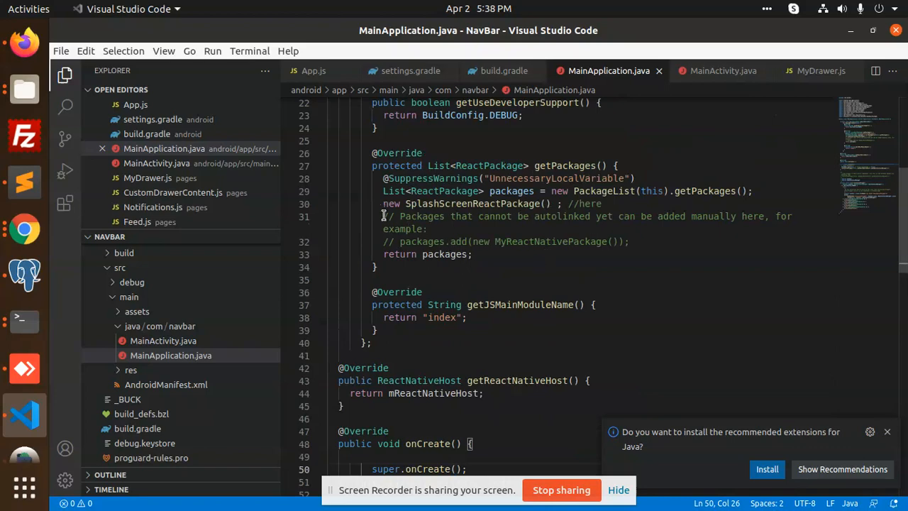
double_click(459, 216)
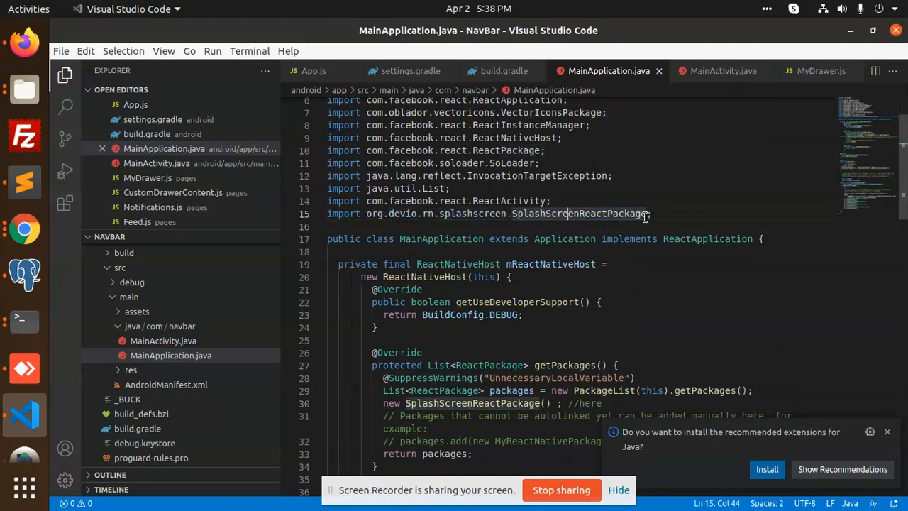
double_click(579, 213)
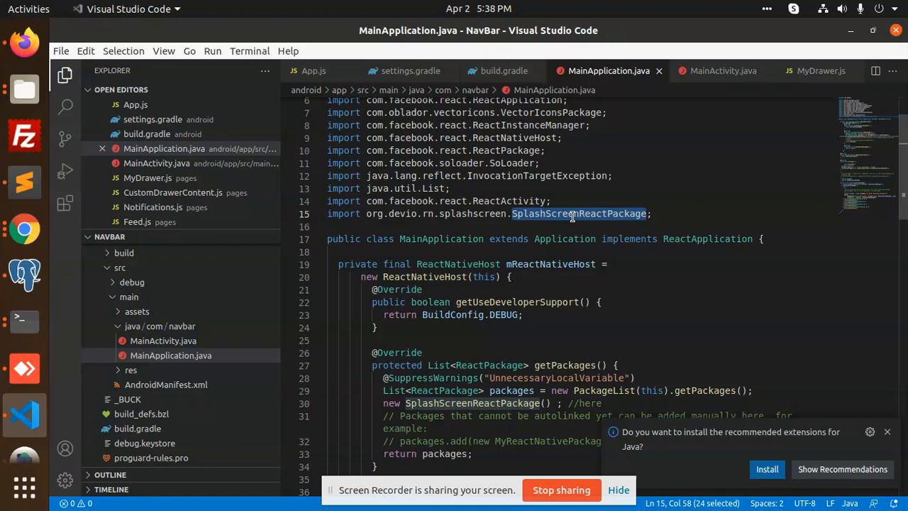
mouse_move(24, 321)
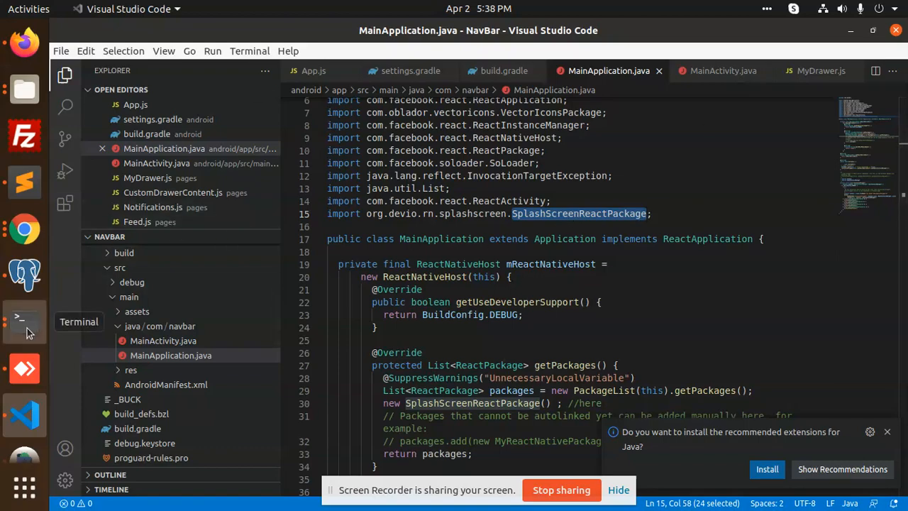
- Review the Terminal's BUILD FAILED output reporting missing SplashScreen and savedInstanceState symbols
click(23, 318)
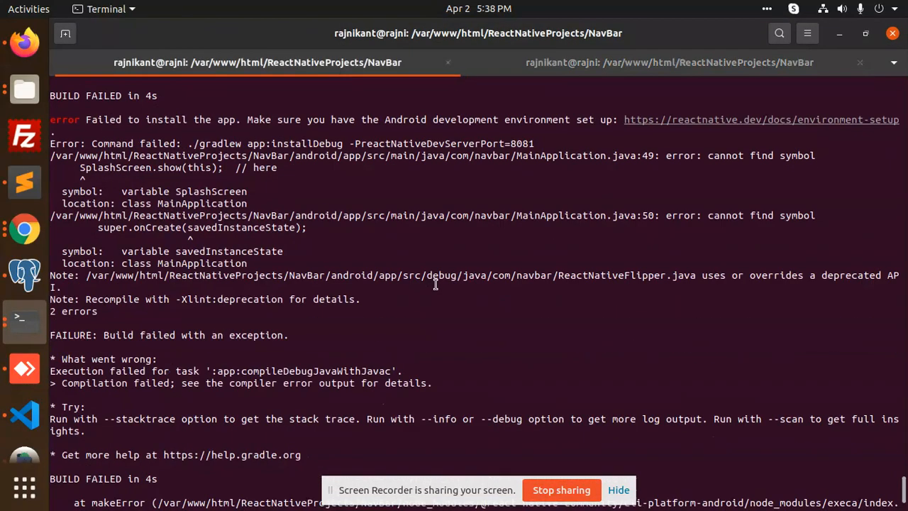
drag(121, 190, 247, 205)
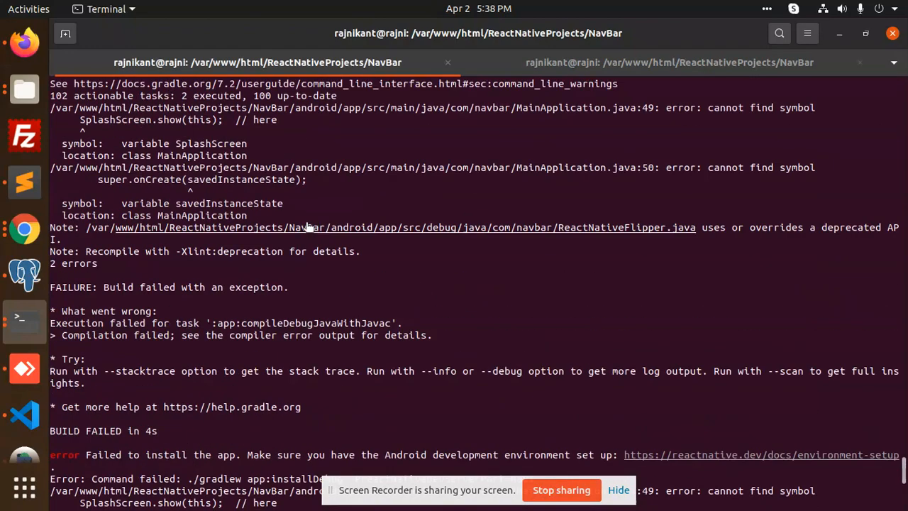
scroll(up, 3)
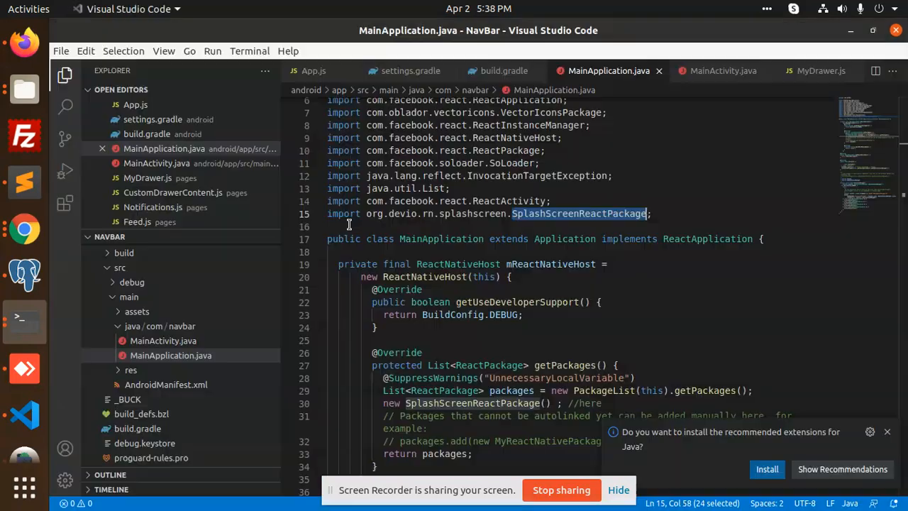
- Highlight the splash-screen import line and the new SplashScreenReactPackage() entry in getPackages
double_click(473, 212)
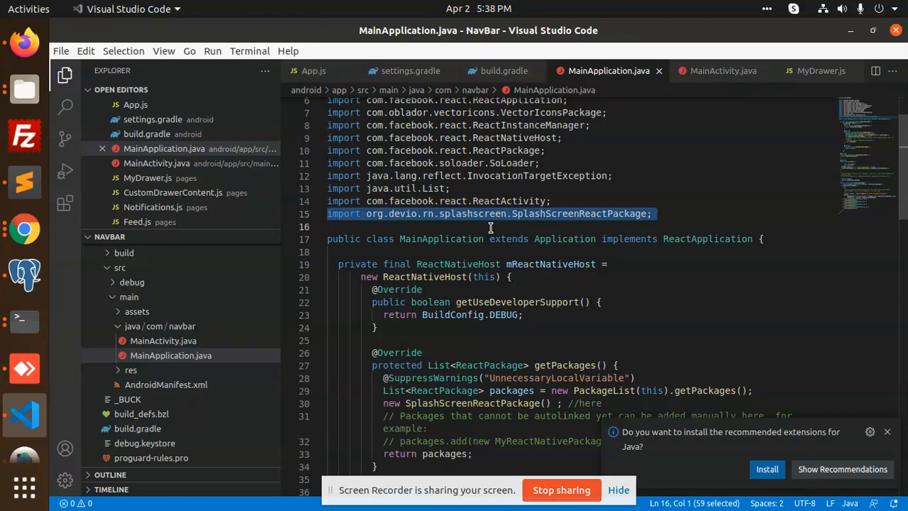
mouse_move(483, 210)
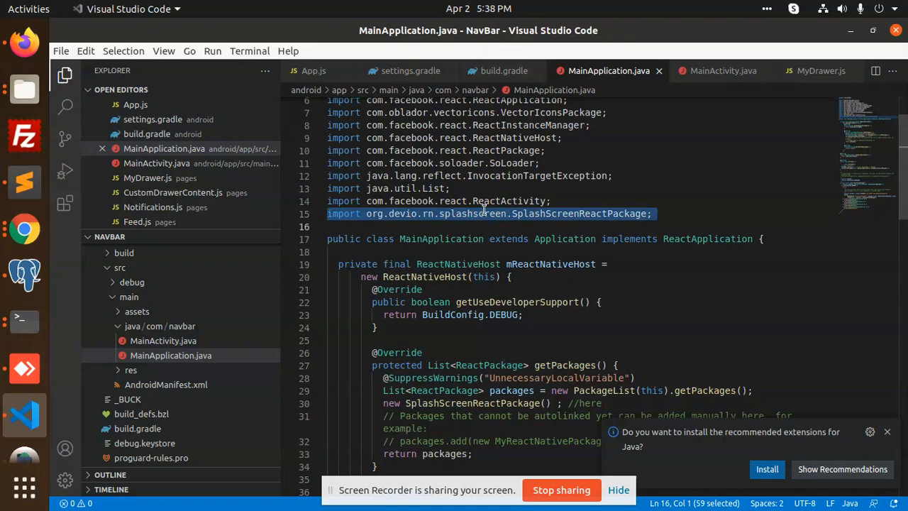
scroll(down, 3)
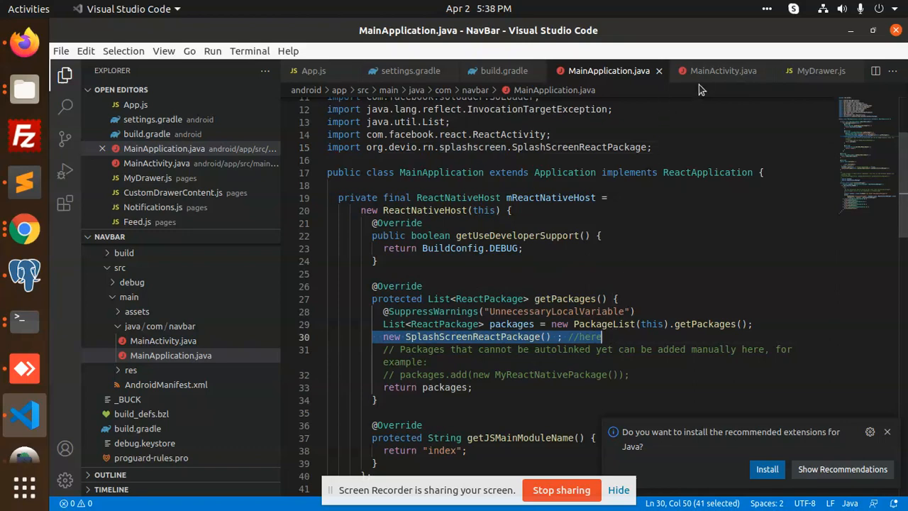
- Check MainActivity.java's onCreate with SplashScreen.show(this) against the npm guide's example
click(722, 71)
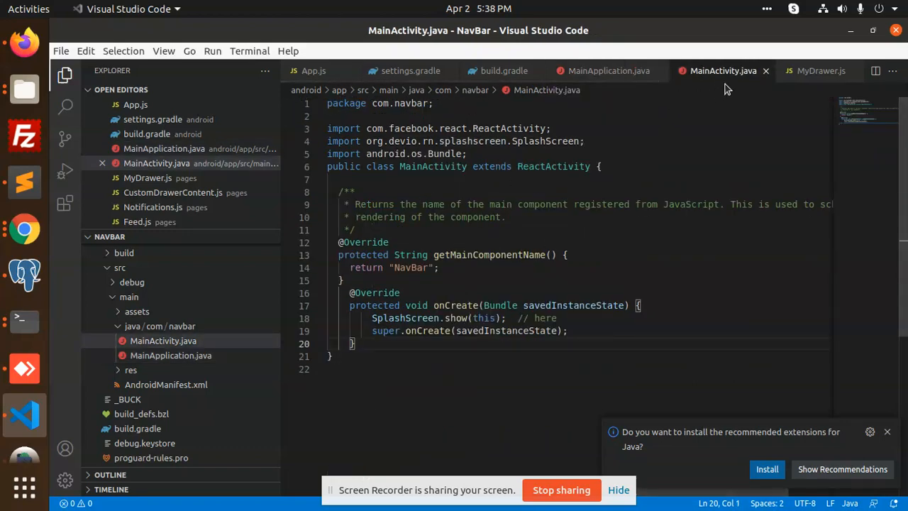
mouse_move(144, 341)
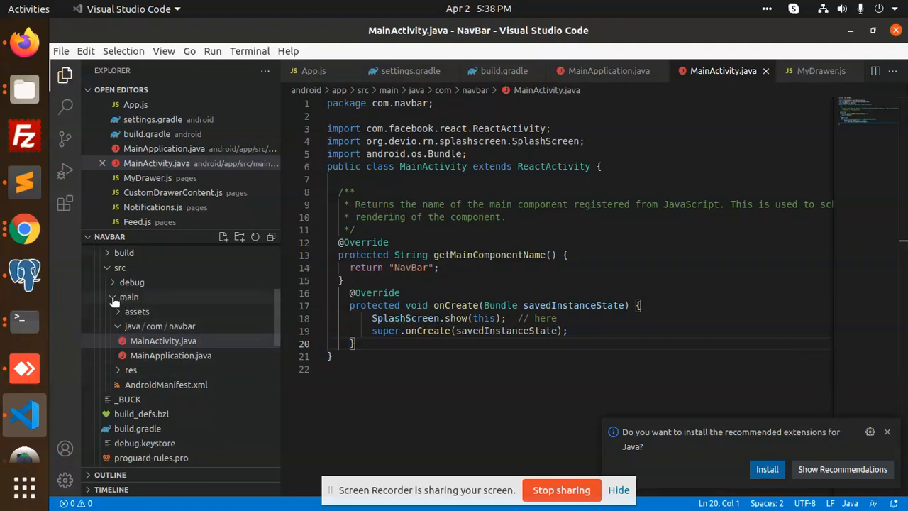
mouse_move(136, 342)
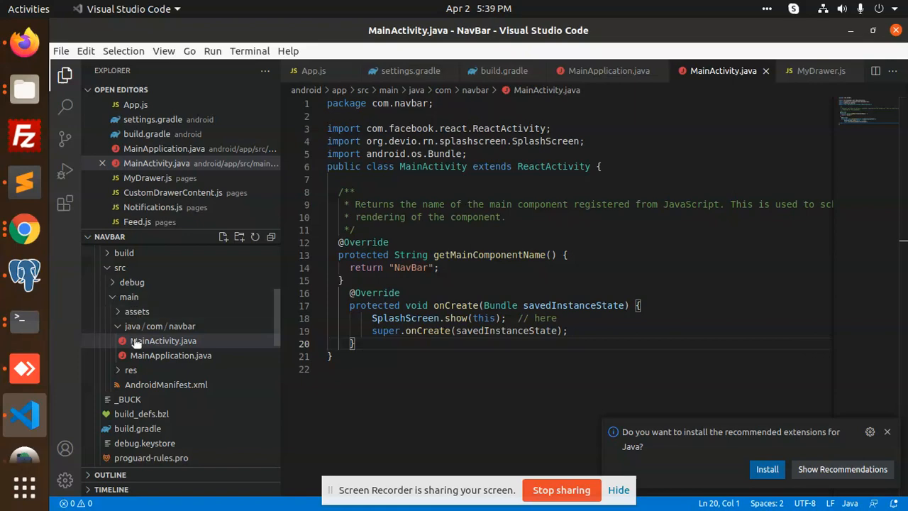
mouse_move(170, 355)
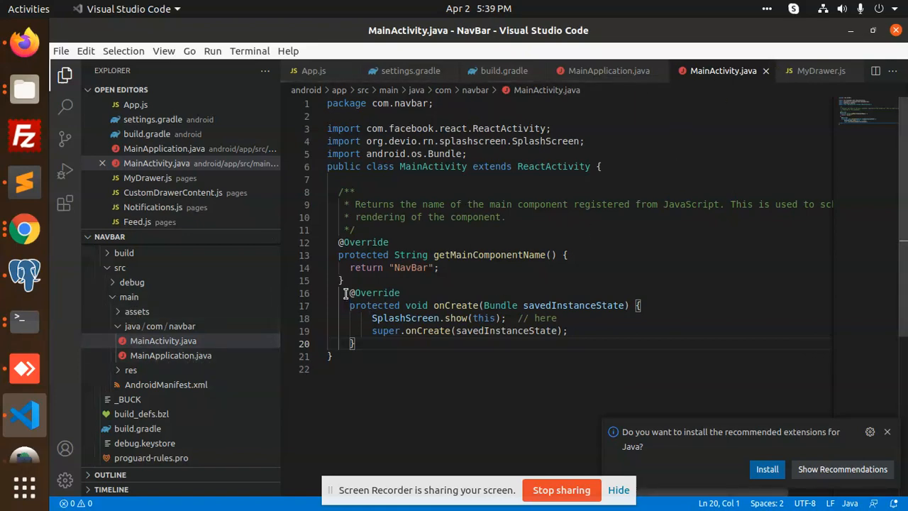
drag(346, 292, 355, 343)
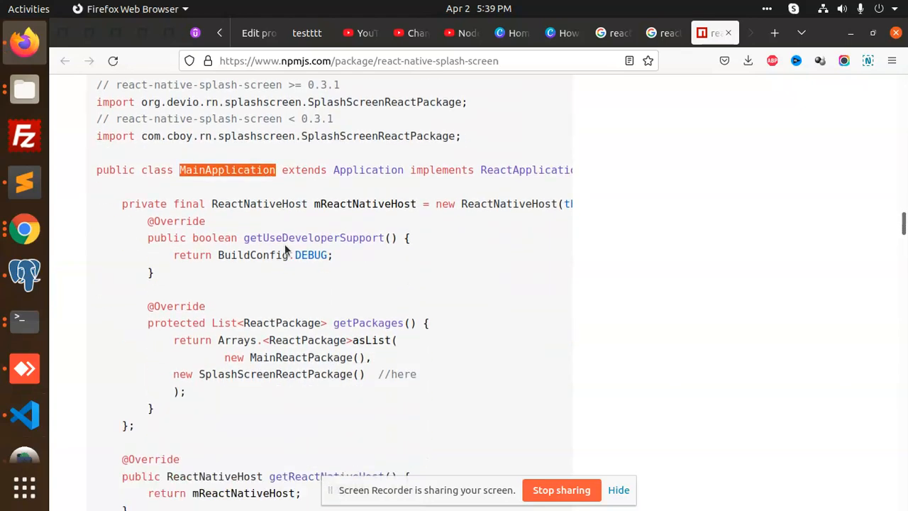
scroll(down, 3)
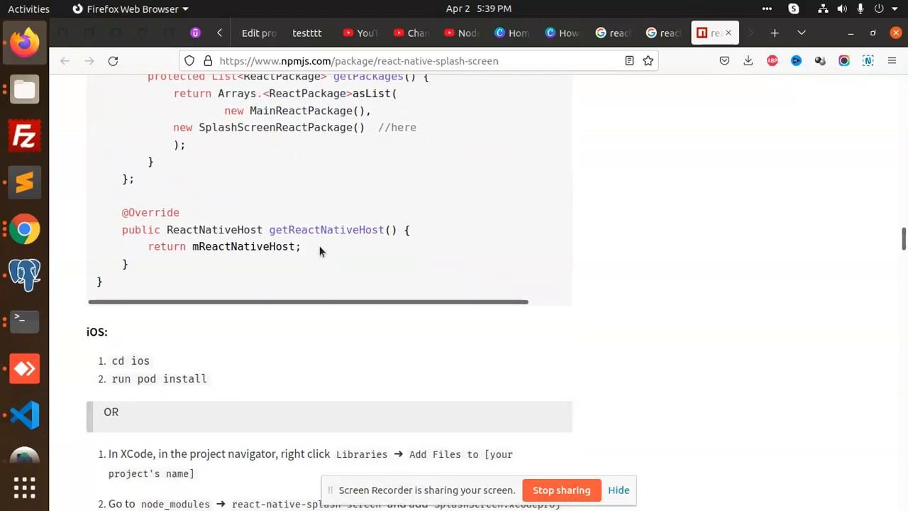
click(24, 414)
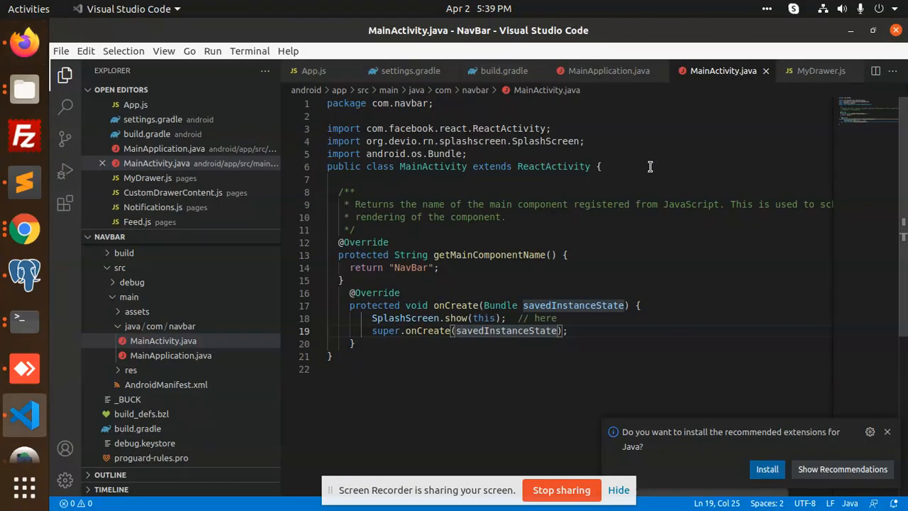
scroll(down, 3)
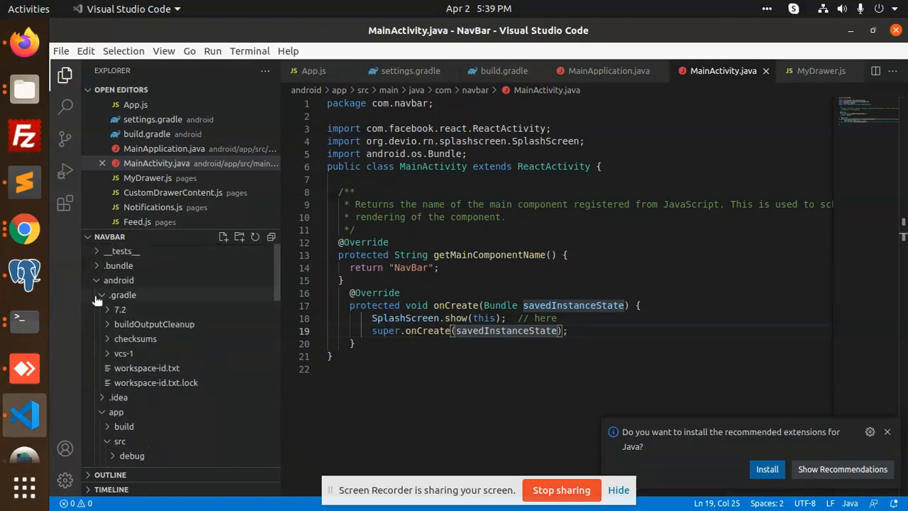
- Expand android/app/src/main/res/drawable-xxhdpi to preview the orange launch_screen.png
click(96, 279)
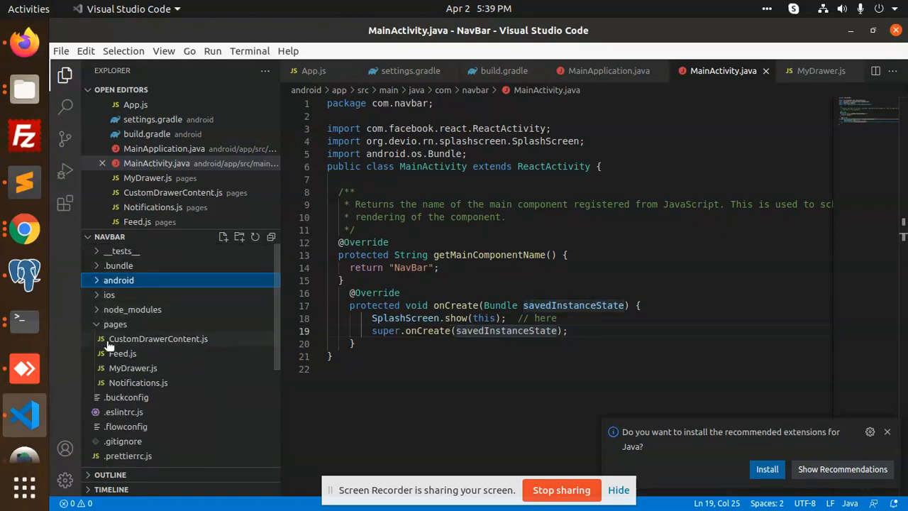
click(119, 281)
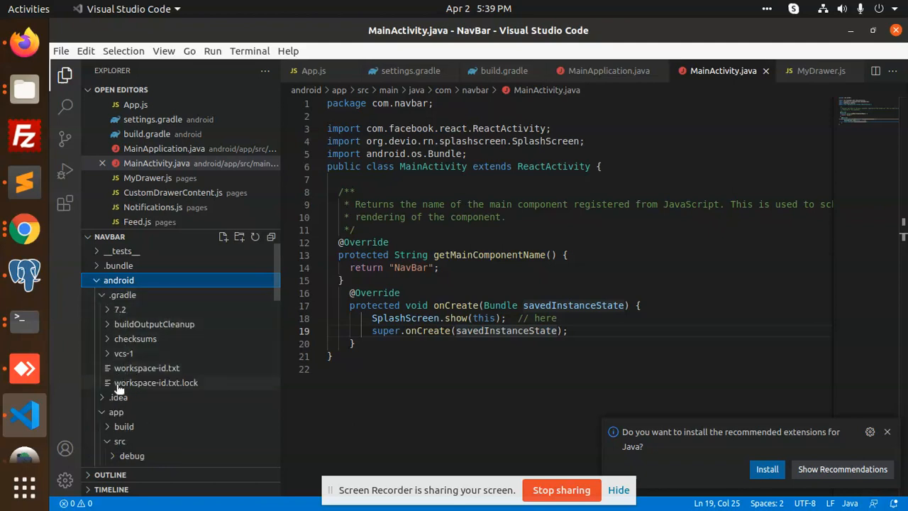
click(120, 374)
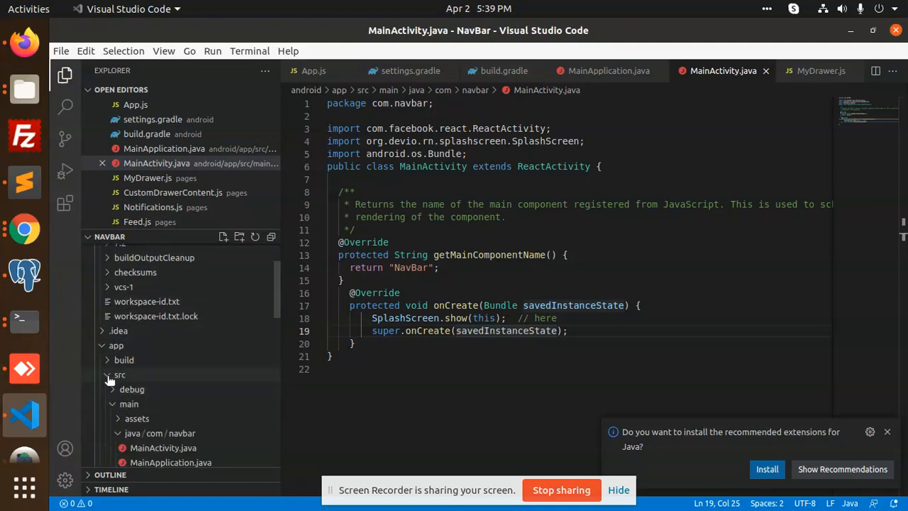
scroll(down, 3)
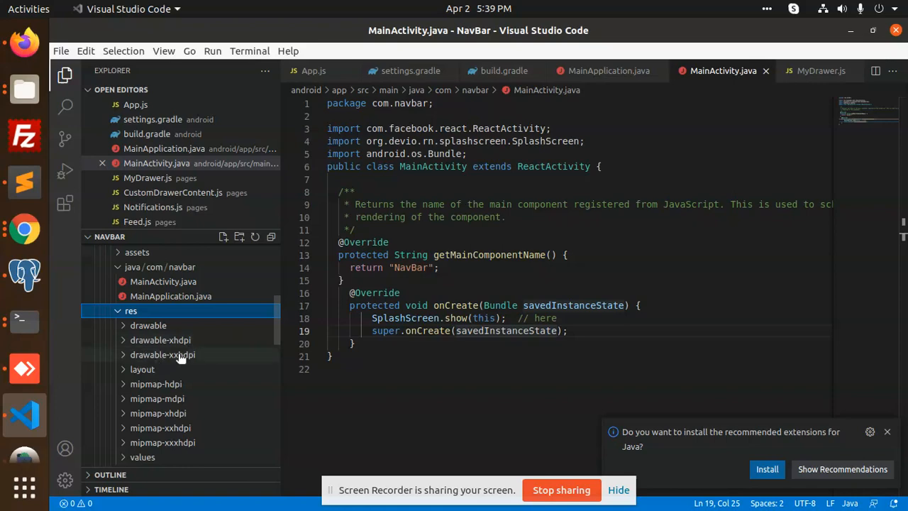
click(160, 340)
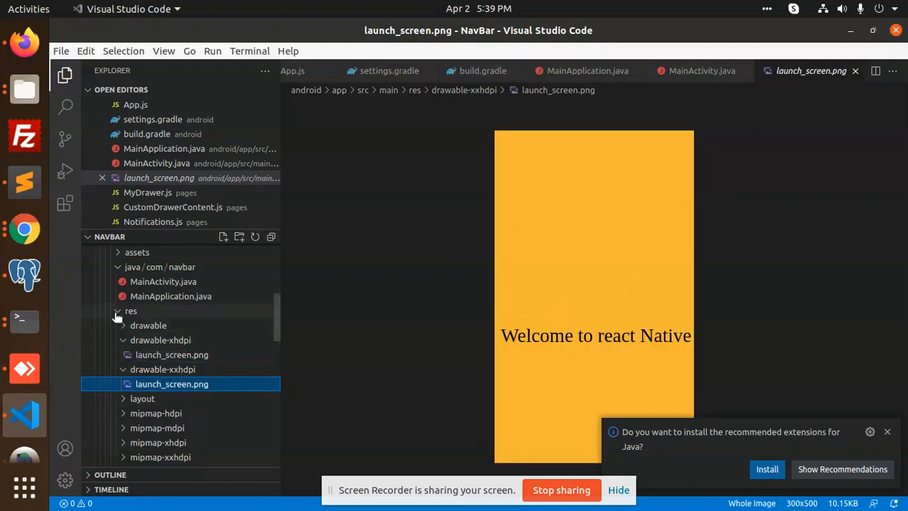
click(131, 311)
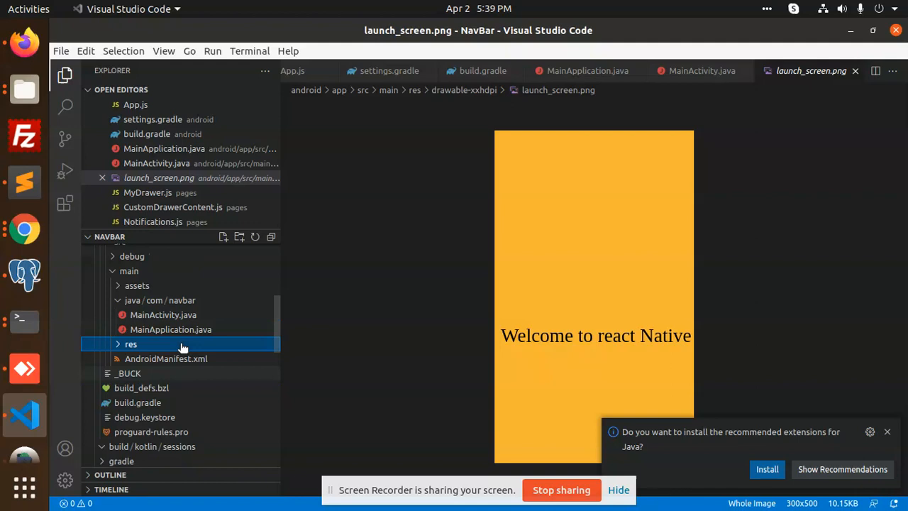
mouse_move(142, 388)
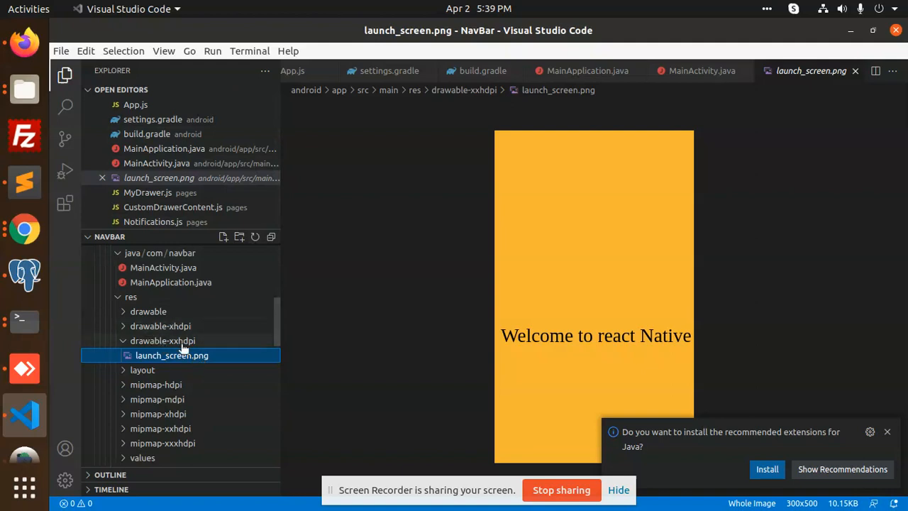
click(142, 368)
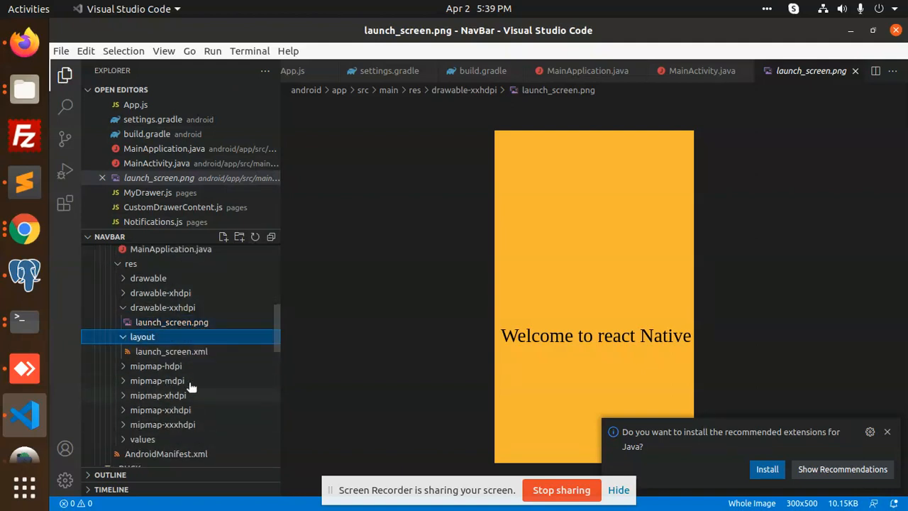
click(171, 351)
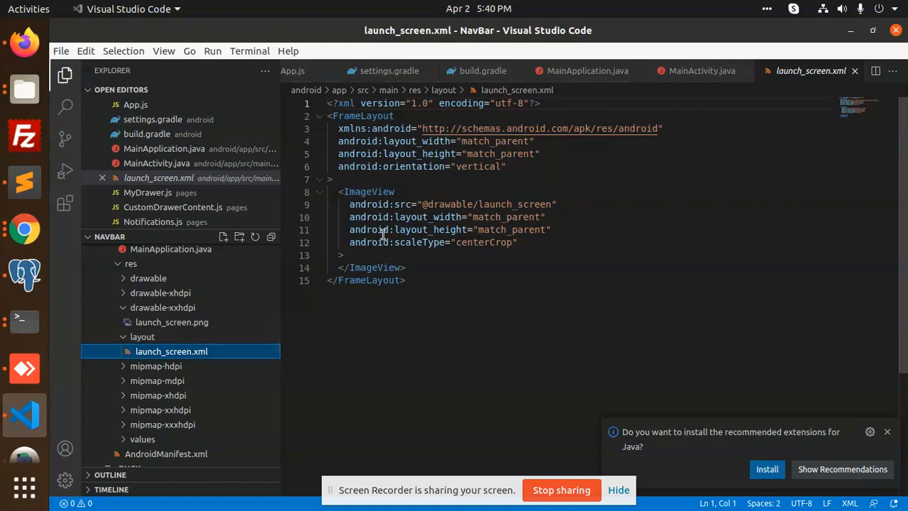
click(406, 279)
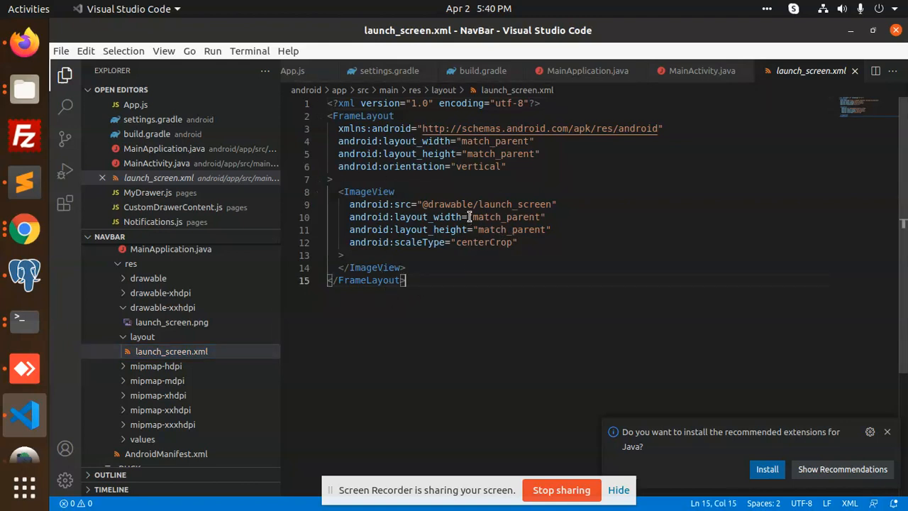
double_click(513, 204)
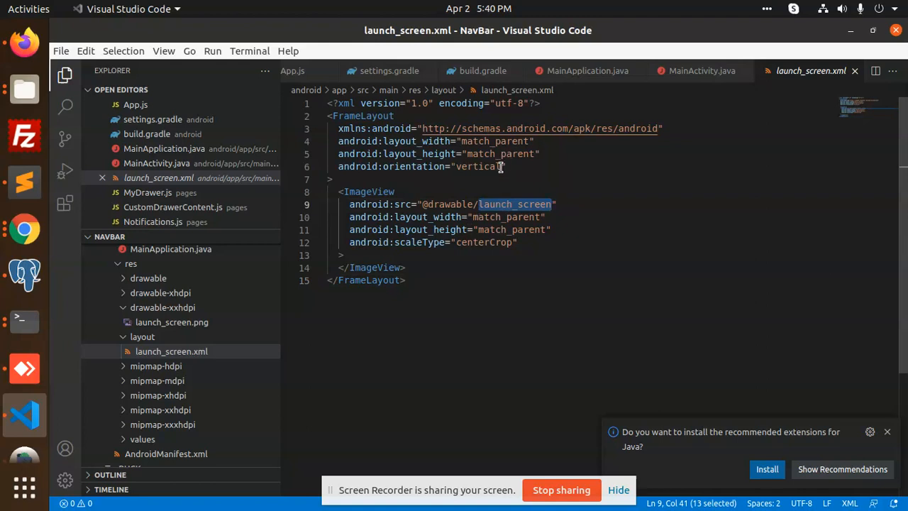
mouse_move(188, 327)
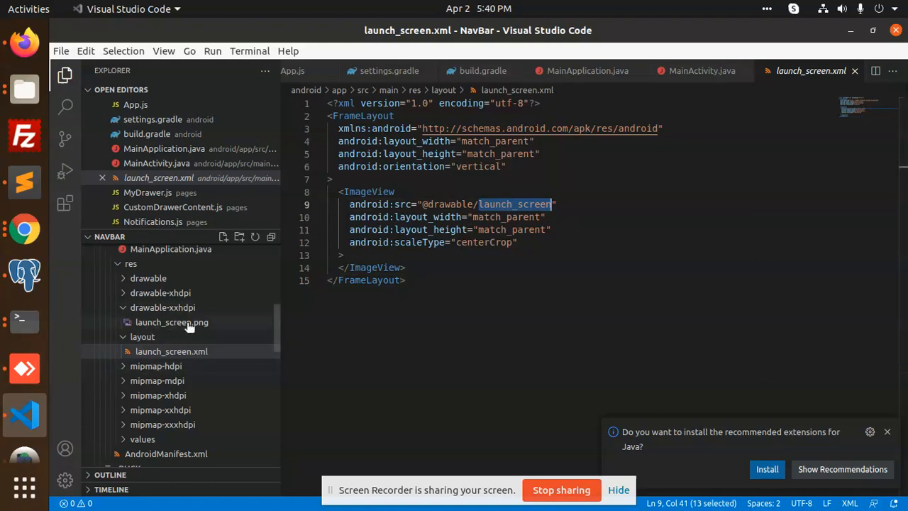
click(499, 204)
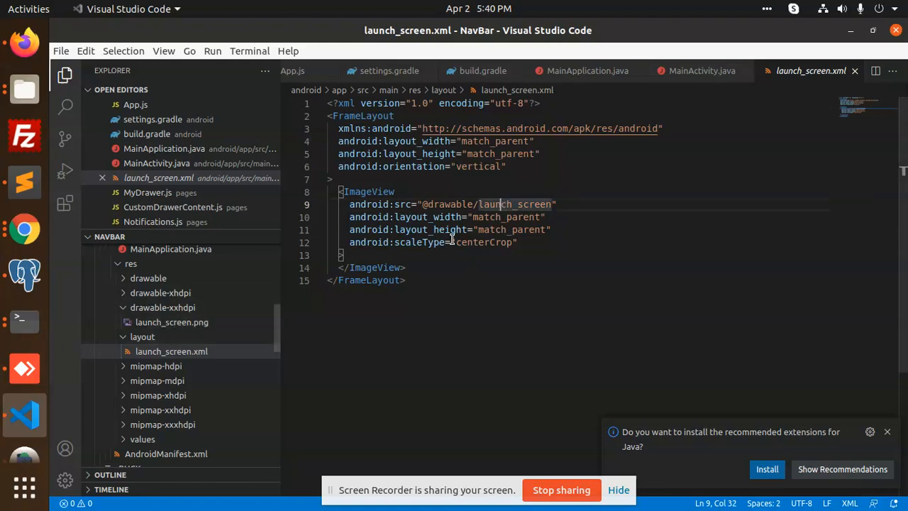
click(425, 281)
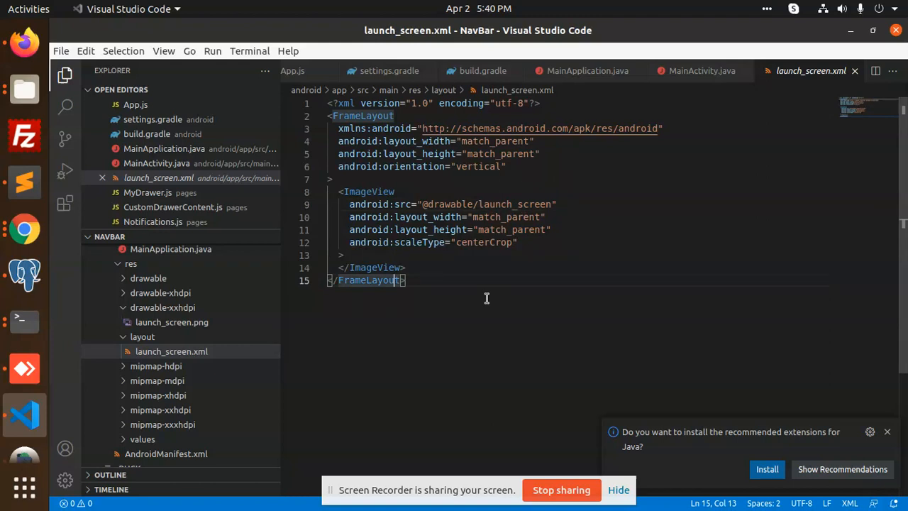
mouse_move(161, 439)
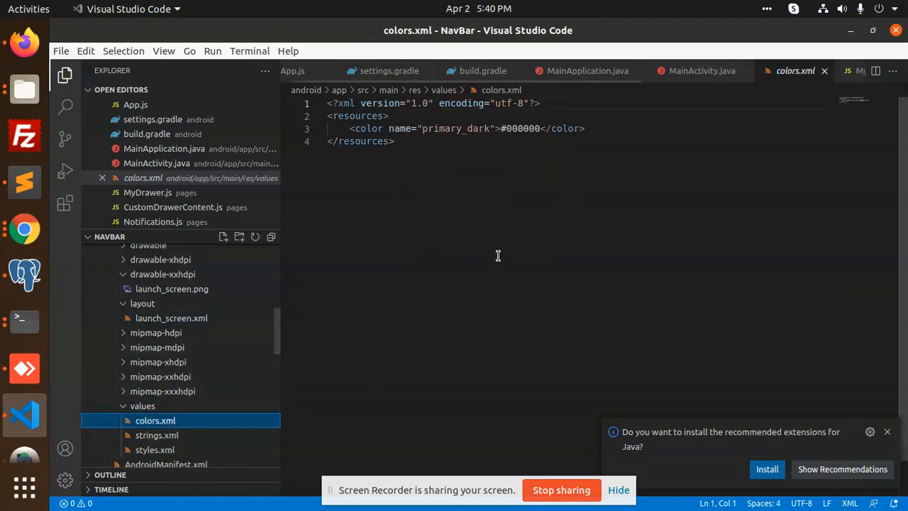
- Compare styles.xml's AppTheme with colors.xml defining primary_dark as #000000
key(ctrl+a)
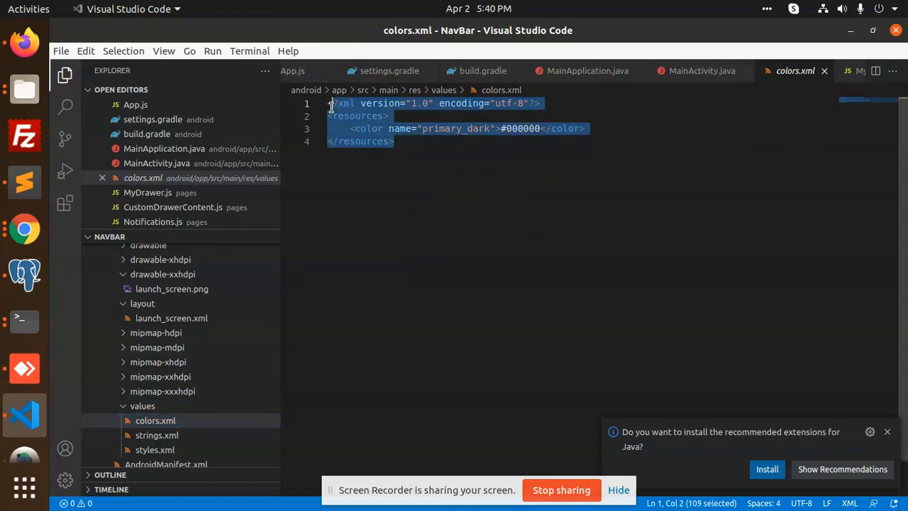
click(154, 448)
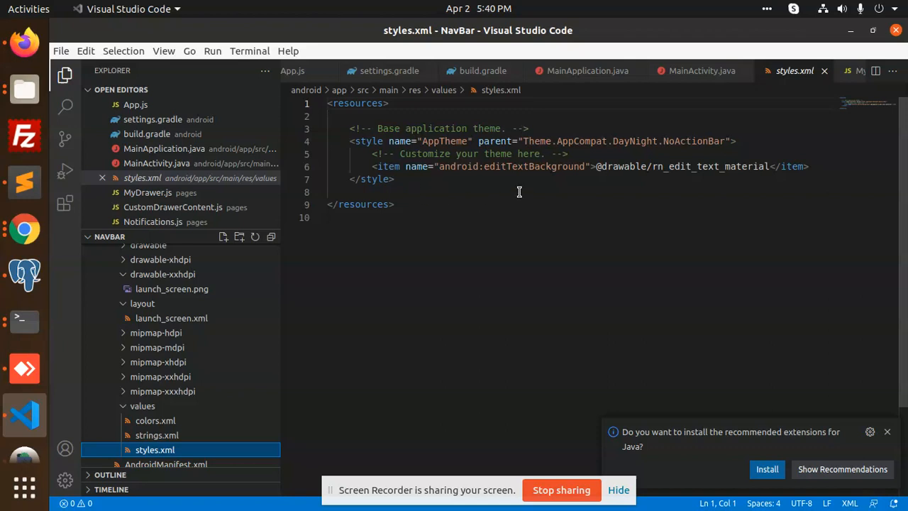
mouse_move(567, 188)
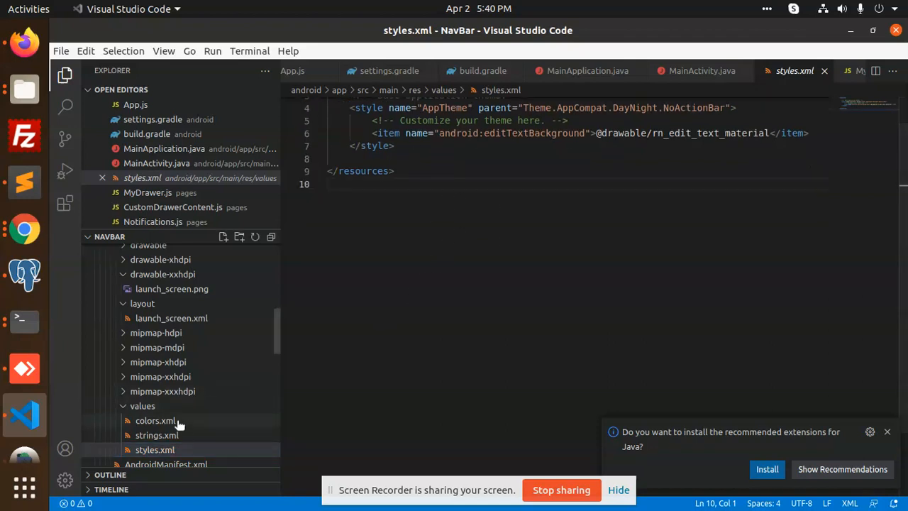
click(154, 419)
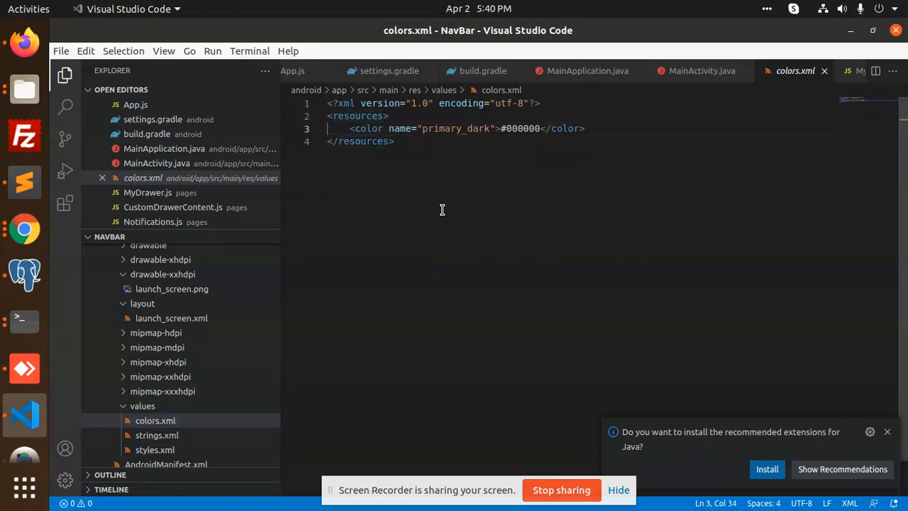
scroll(down, 3)
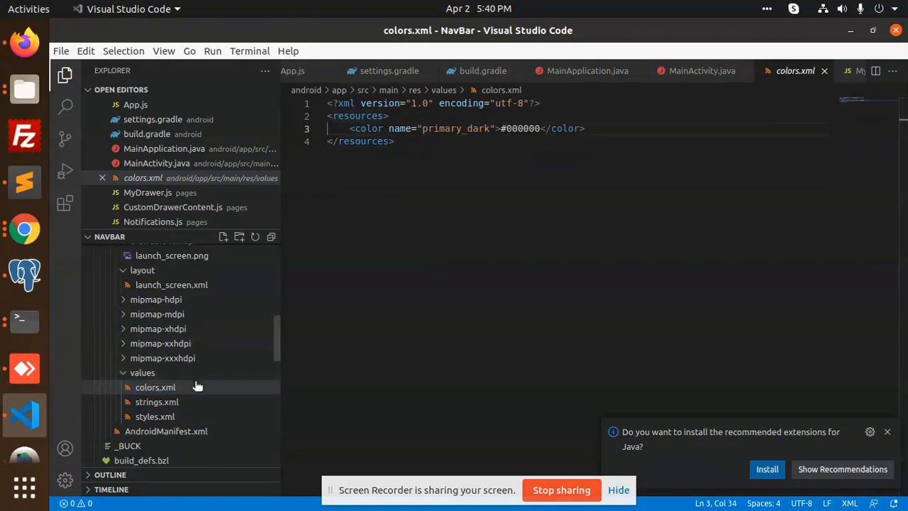
mouse_move(524, 307)
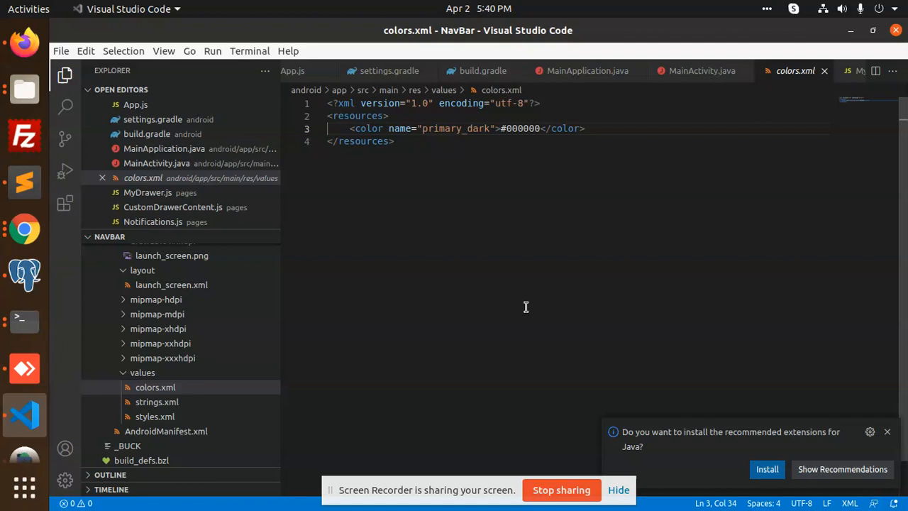
- Review App.js: the SplashScreen import, SplashScreen.hide() in componentDidMount, and NavigationContainer in render
click(292, 71)
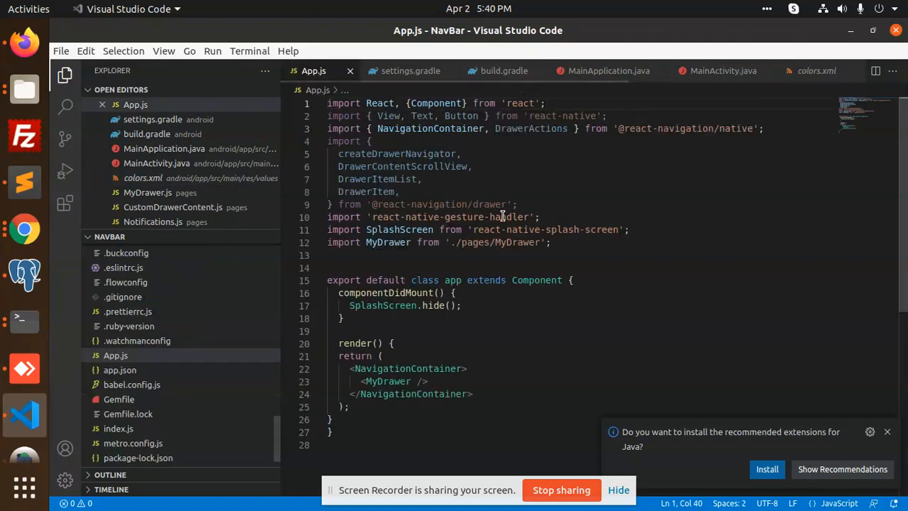
triple_click(475, 229)
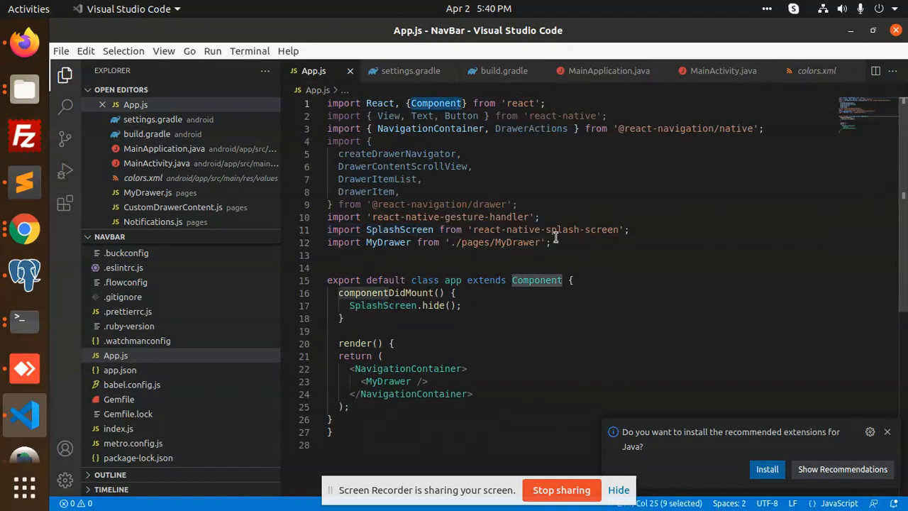
click(344, 317)
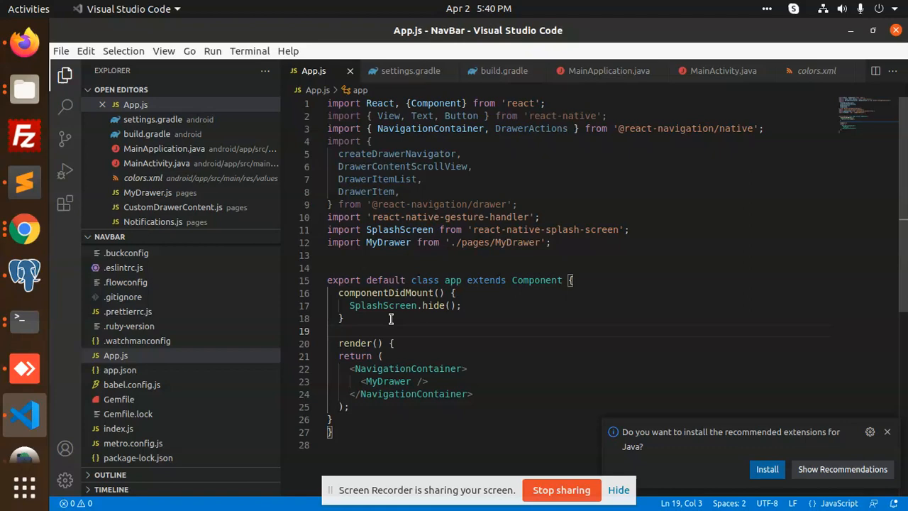
click(346, 317)
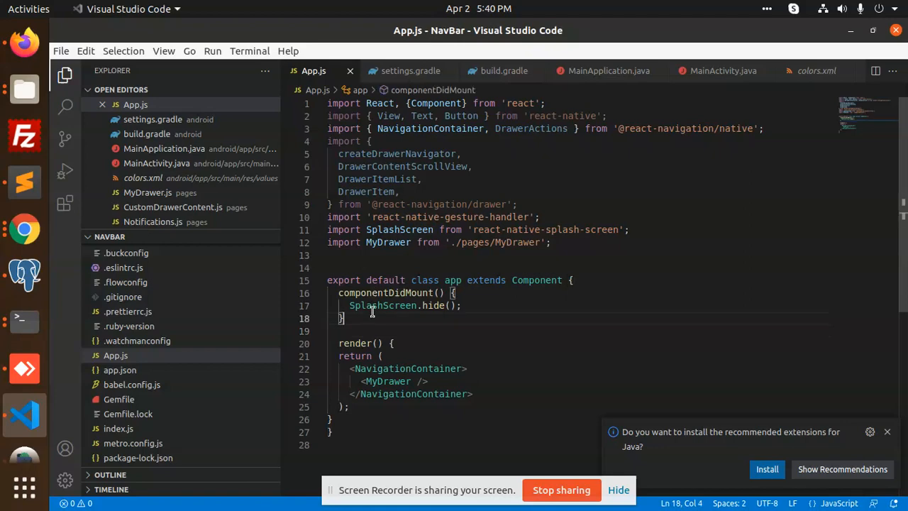
mouse_move(397, 318)
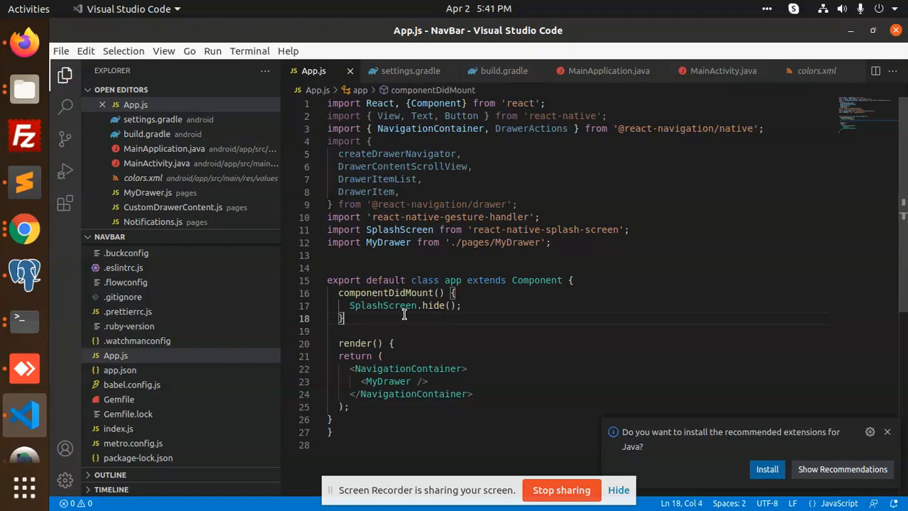
double_click(383, 305)
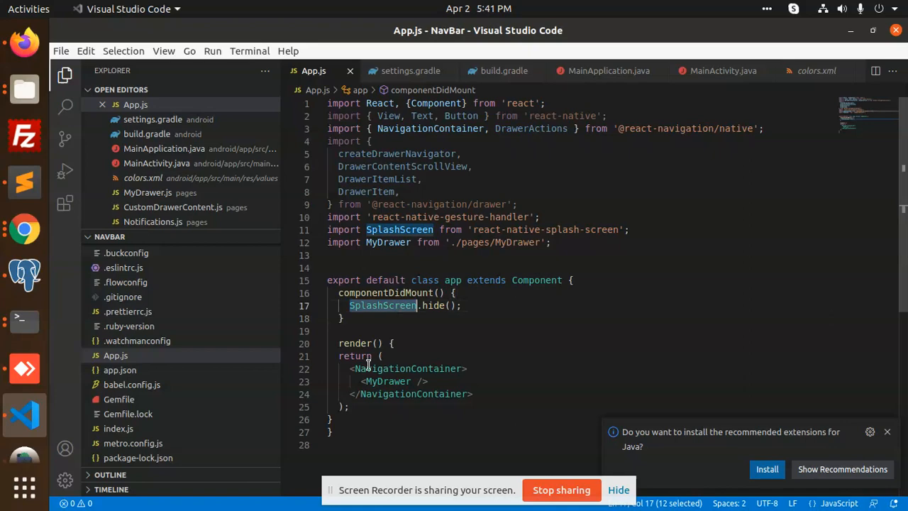
click(536, 394)
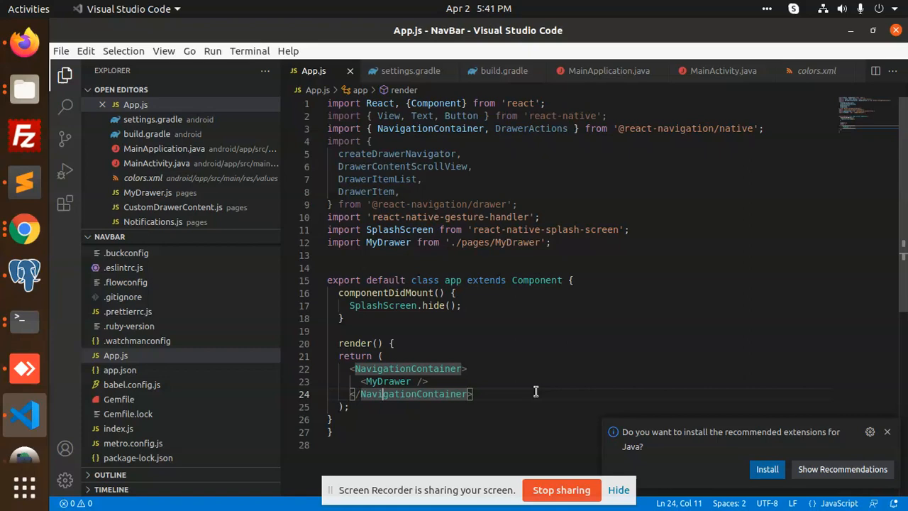
mouse_move(252, 288)
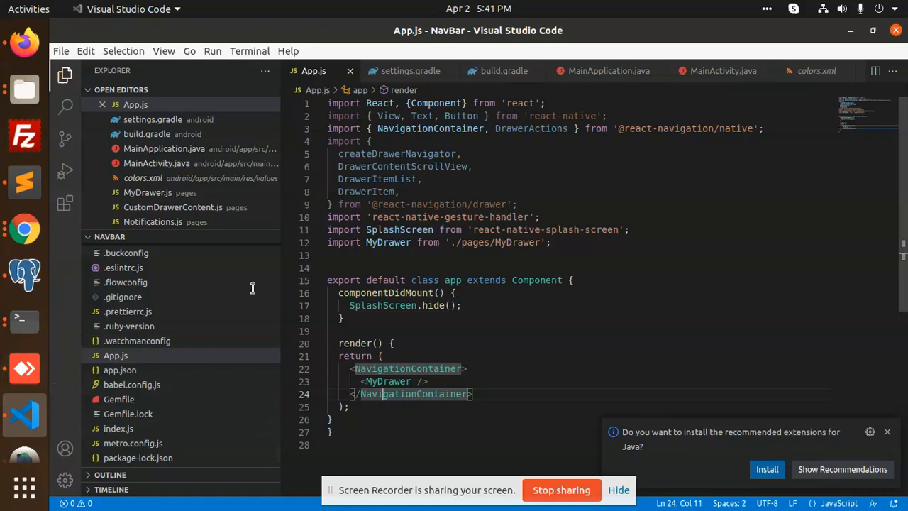
mouse_move(24, 368)
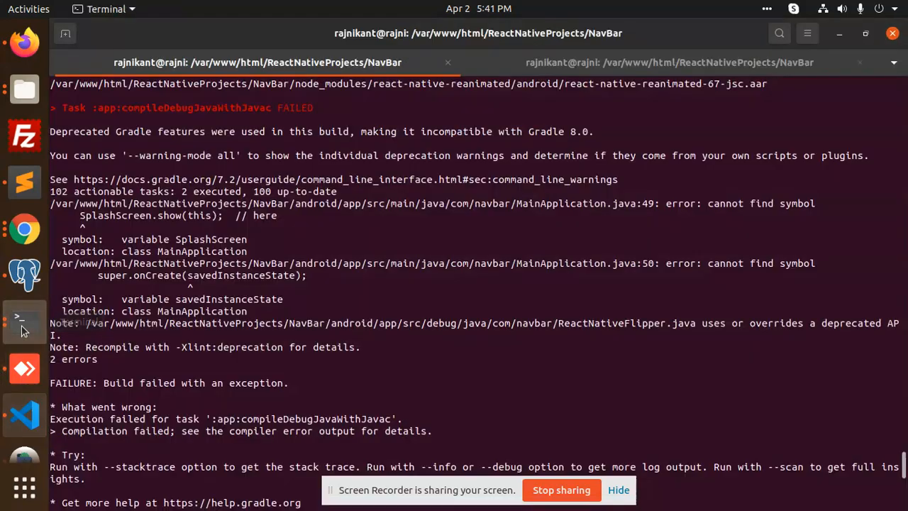
- Run 'npx react-native run-android' again after the failed Gradle build
scroll(down, 3)
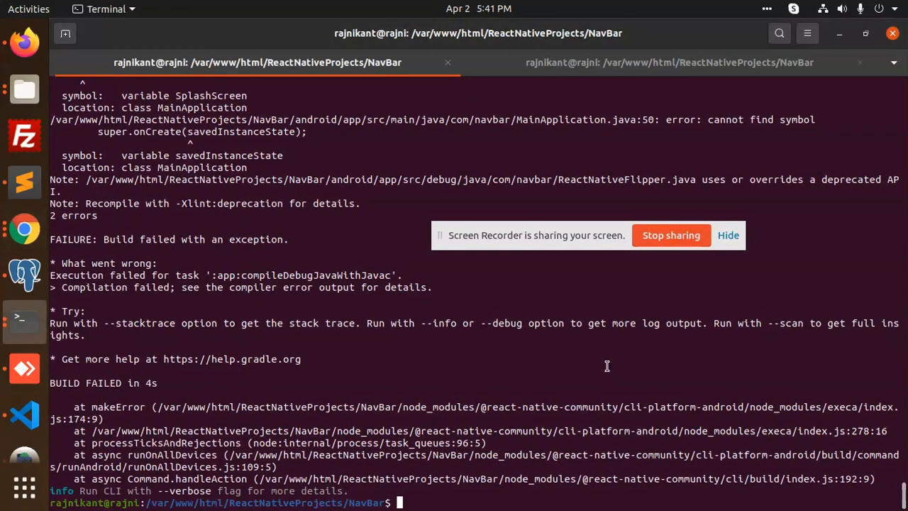
text(npx react-native run-android)
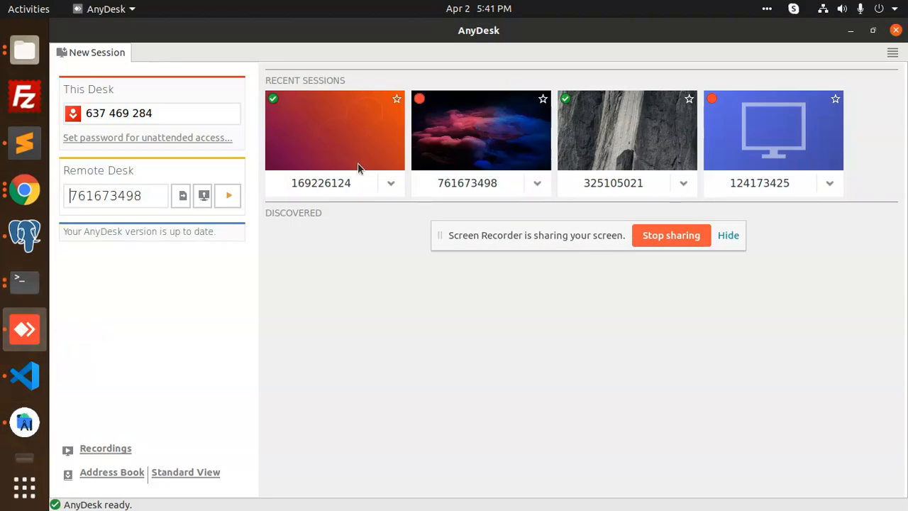
mouse_move(335, 179)
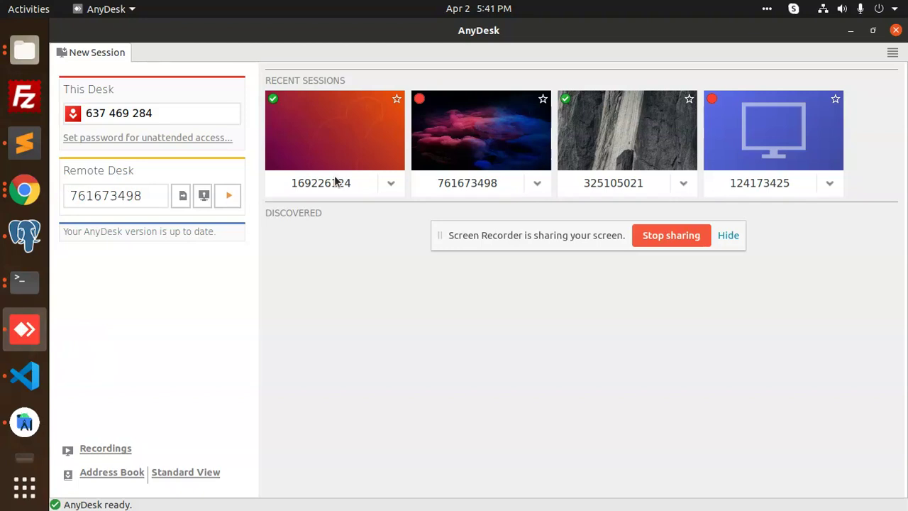
- Connect to the phone from AnyDesk recent sessions to watch the rebuilt app's orange splash screen
click(114, 195)
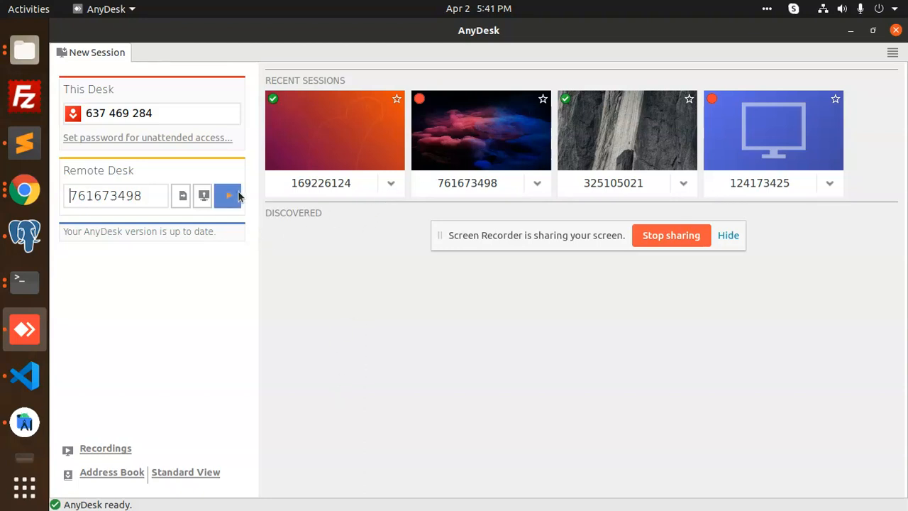
click(226, 196)
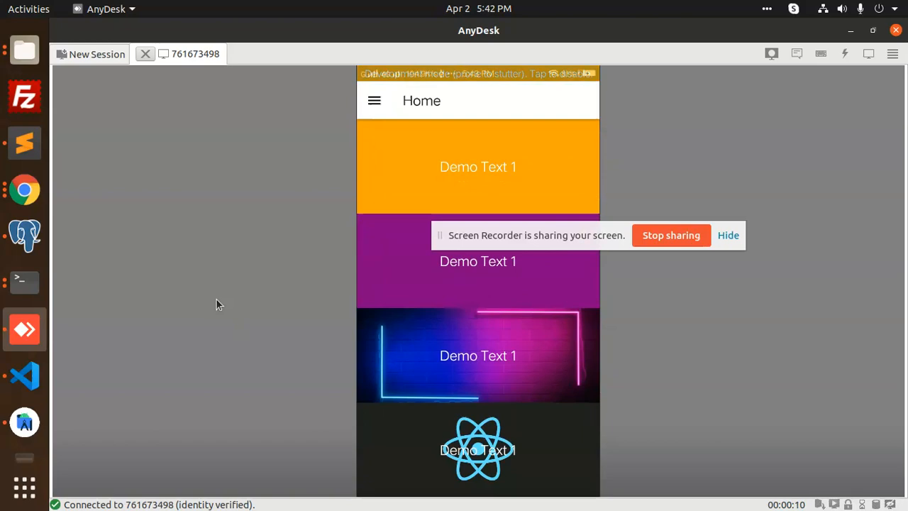
mouse_move(24, 281)
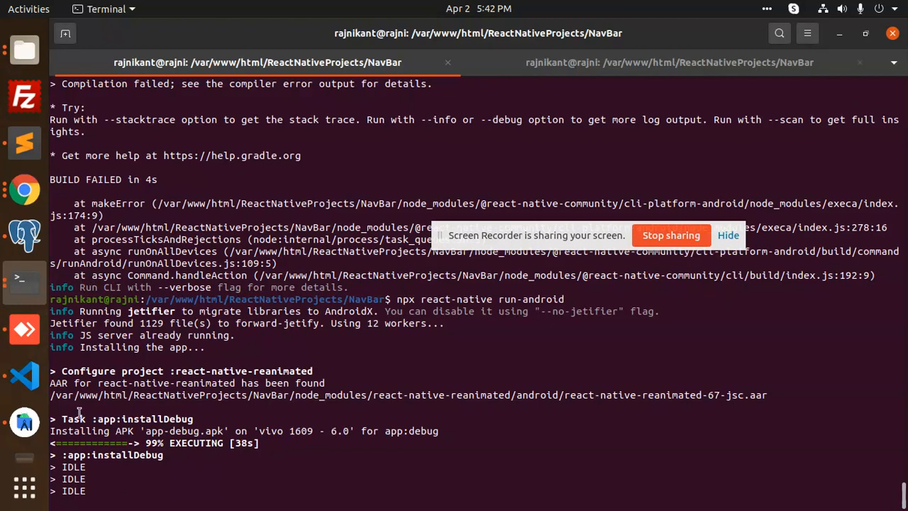
click(24, 329)
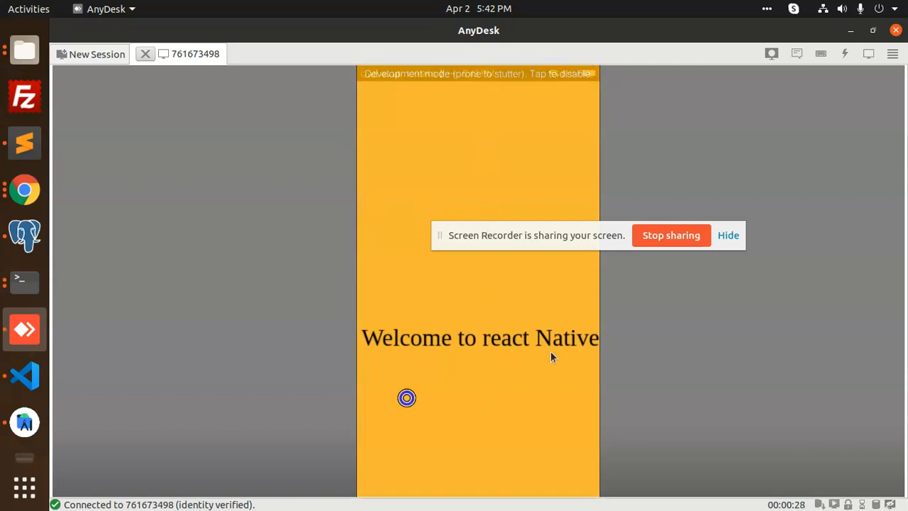
mouse_move(712, 380)
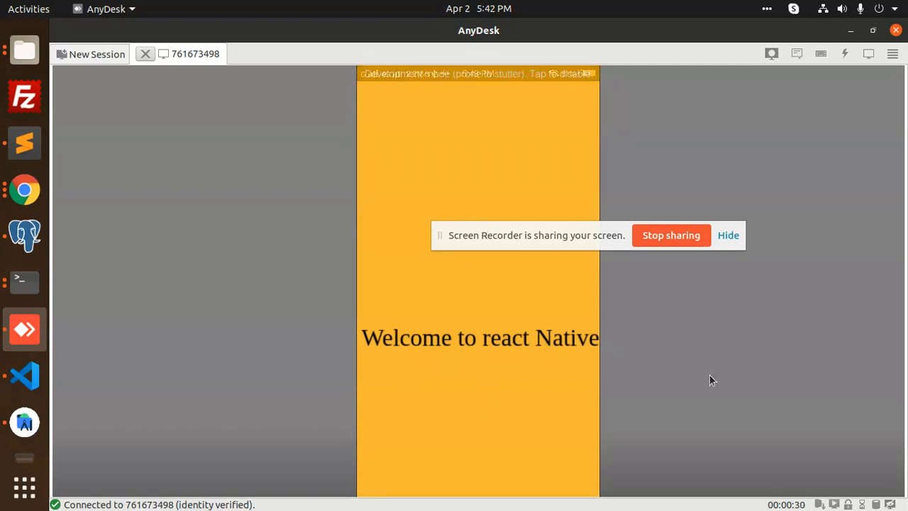